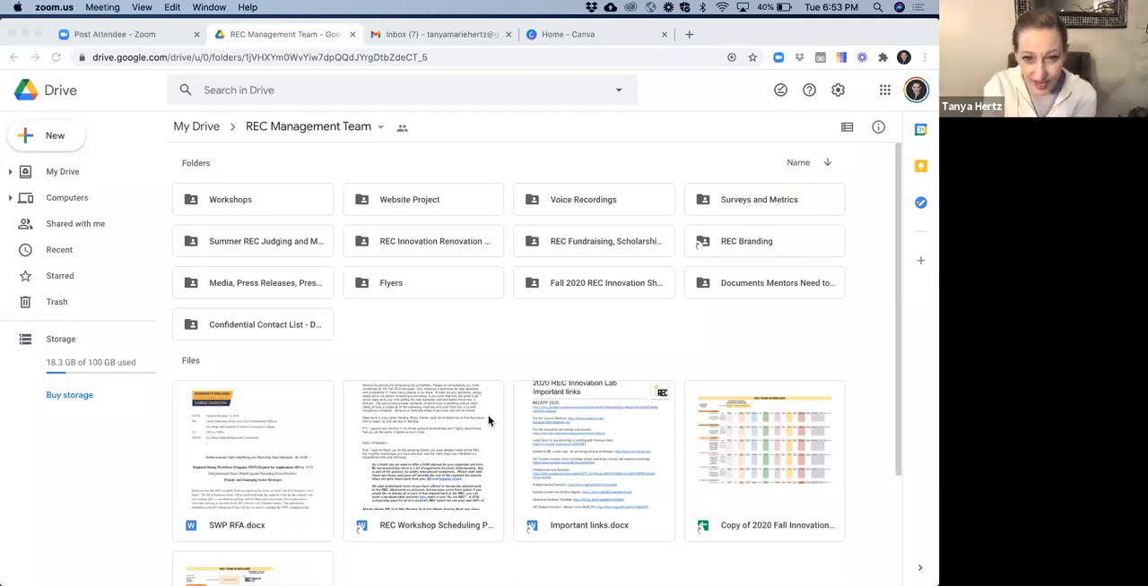
pyautogui.moveTo(612, 329)
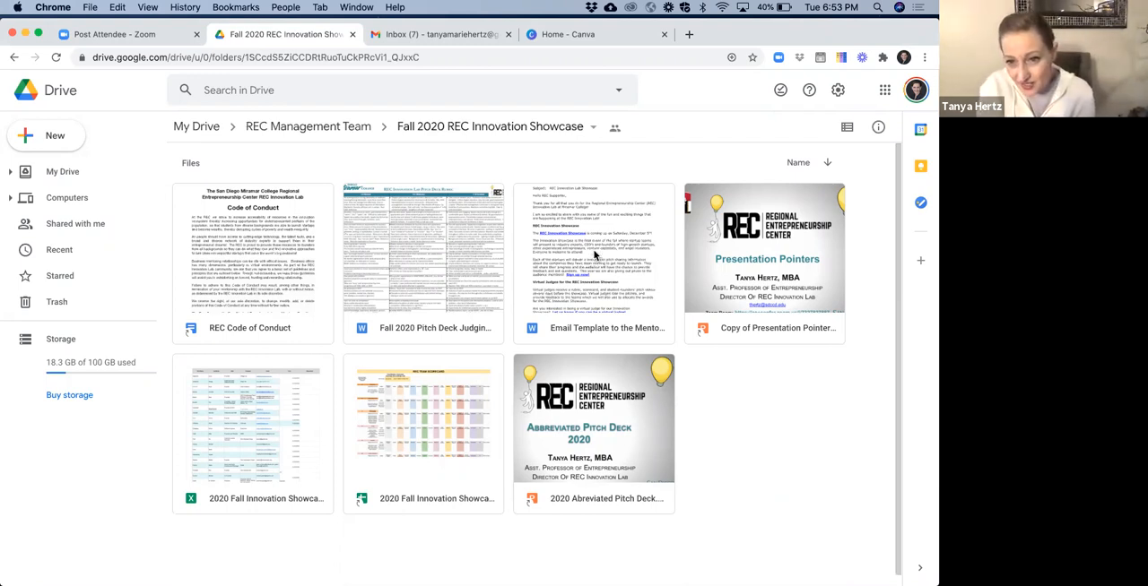
pyautogui.moveTo(675, 365)
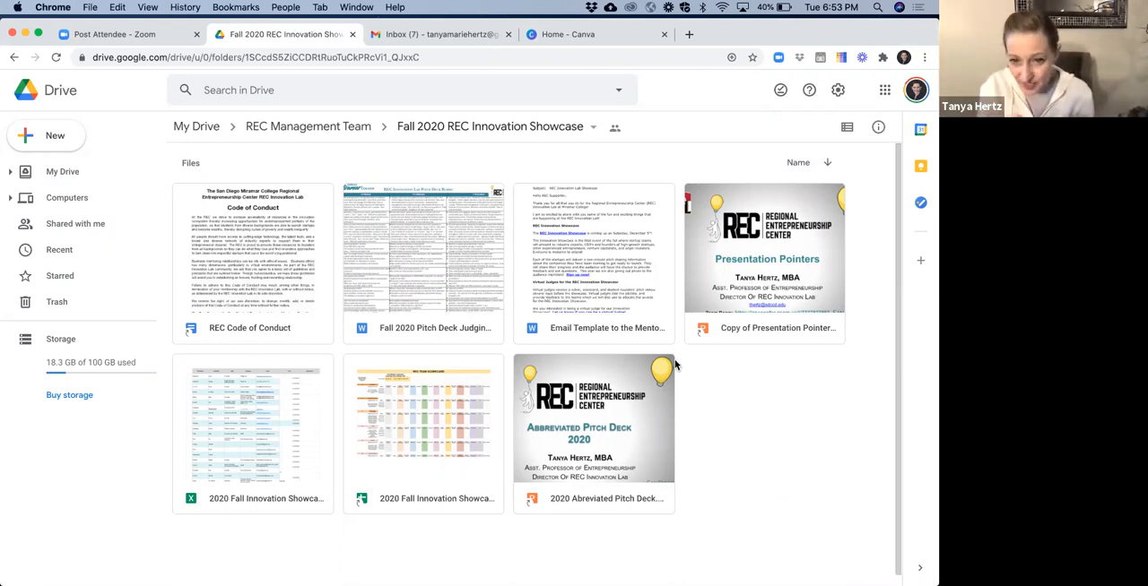
pyautogui.moveTo(644, 440)
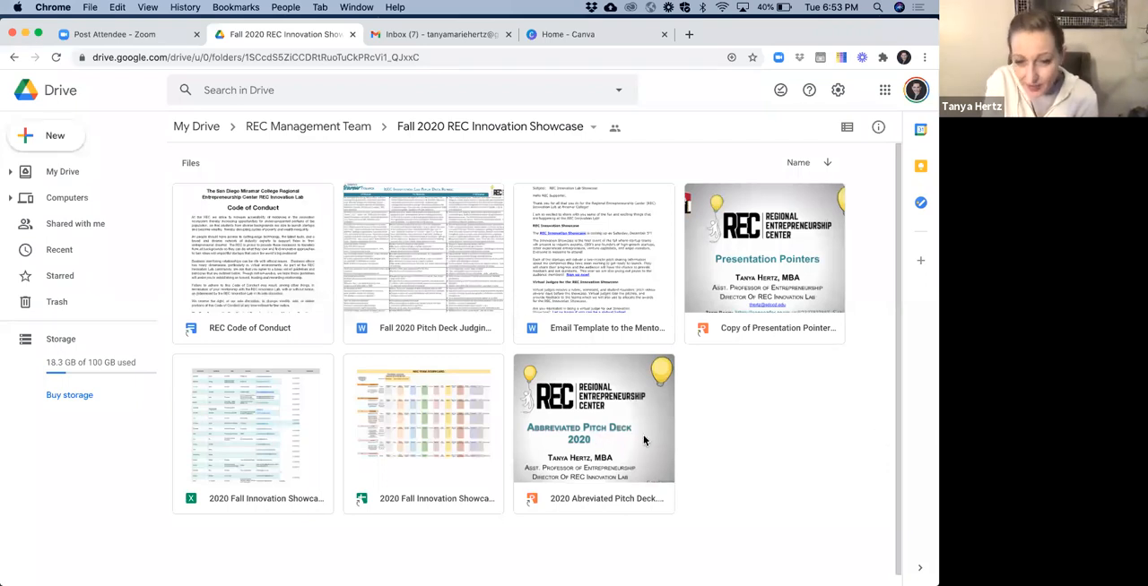
pyautogui.moveTo(602, 444)
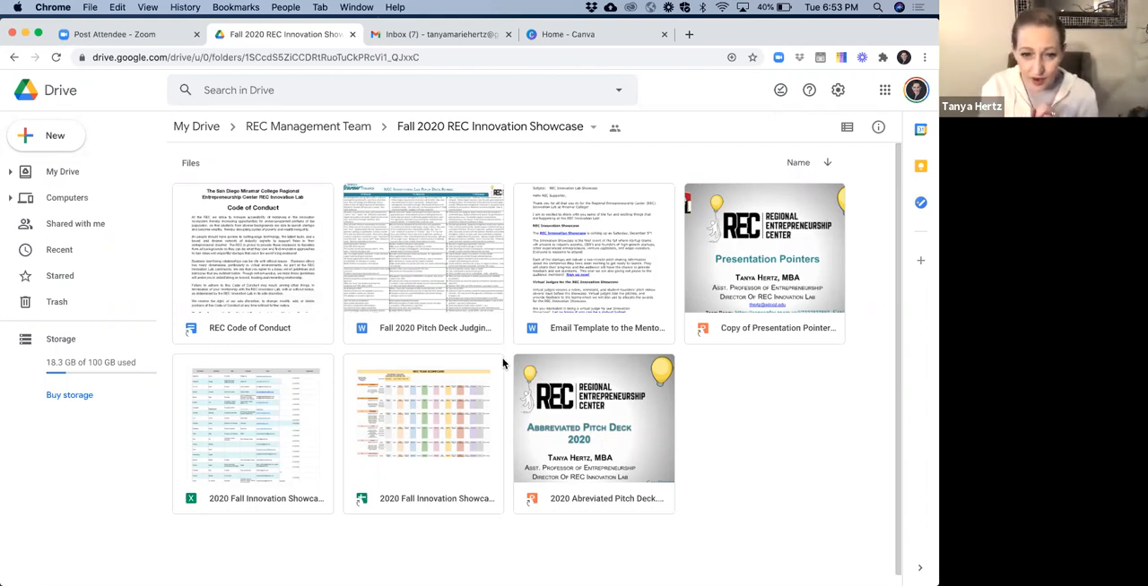
pyautogui.moveTo(420, 323)
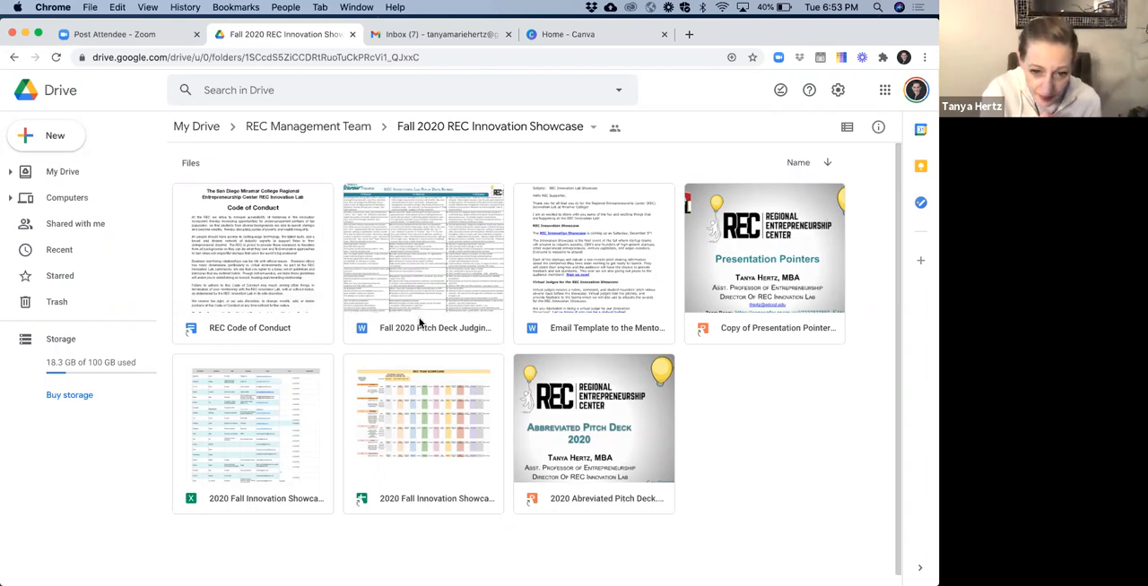
pyautogui.moveTo(416, 320)
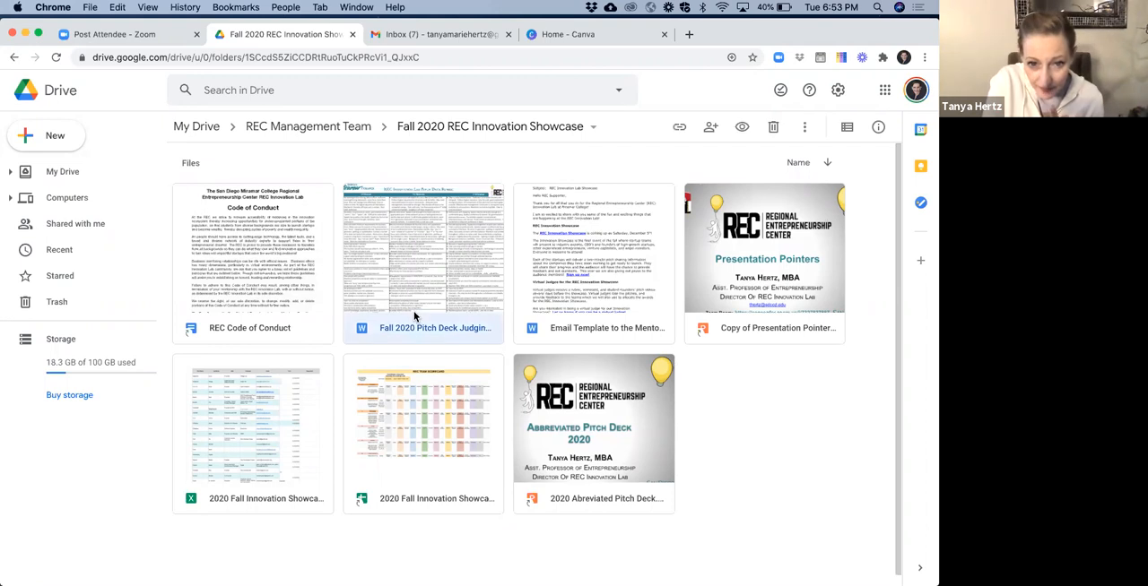
# Open the Pitch Deck Judging rubric, then the 2020 Fall Innovation Showcase Team Order spreadsheet
pyautogui.doubleClick(422, 260)
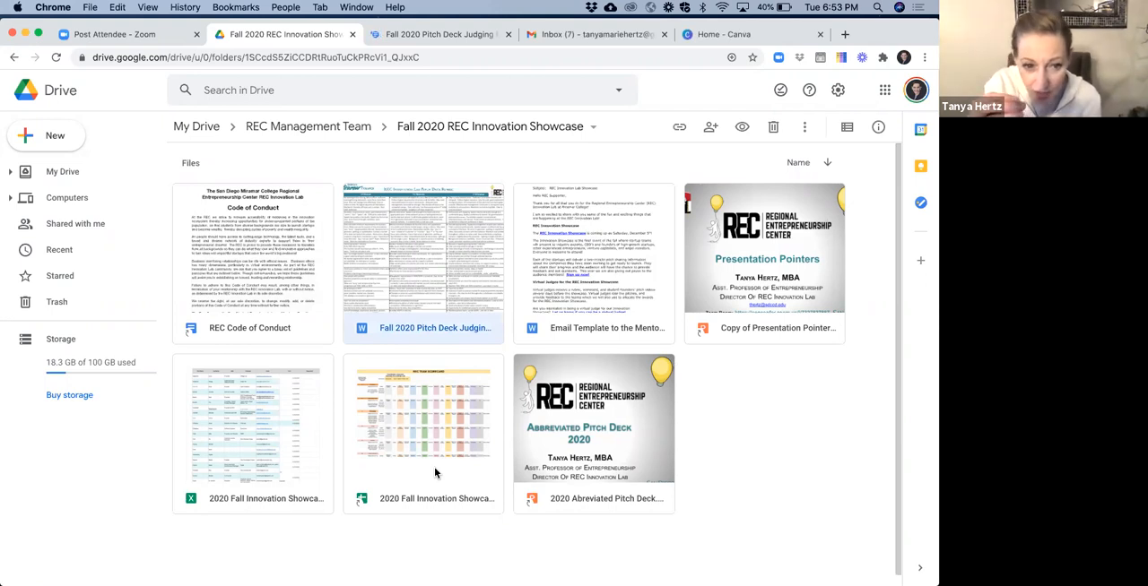
pyautogui.moveTo(321, 476)
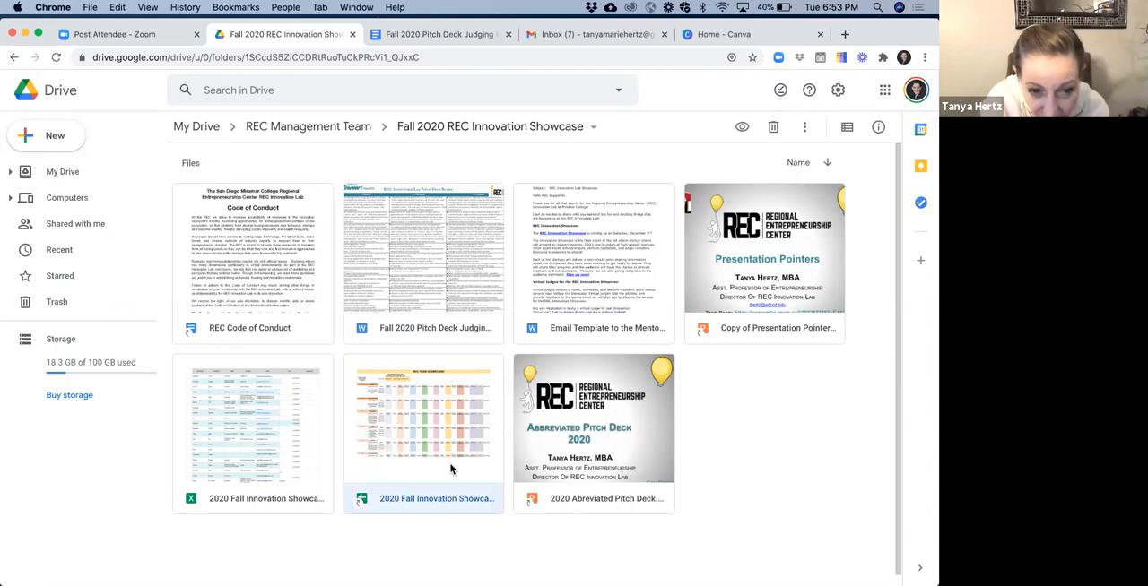
pyautogui.doubleClick(422, 421)
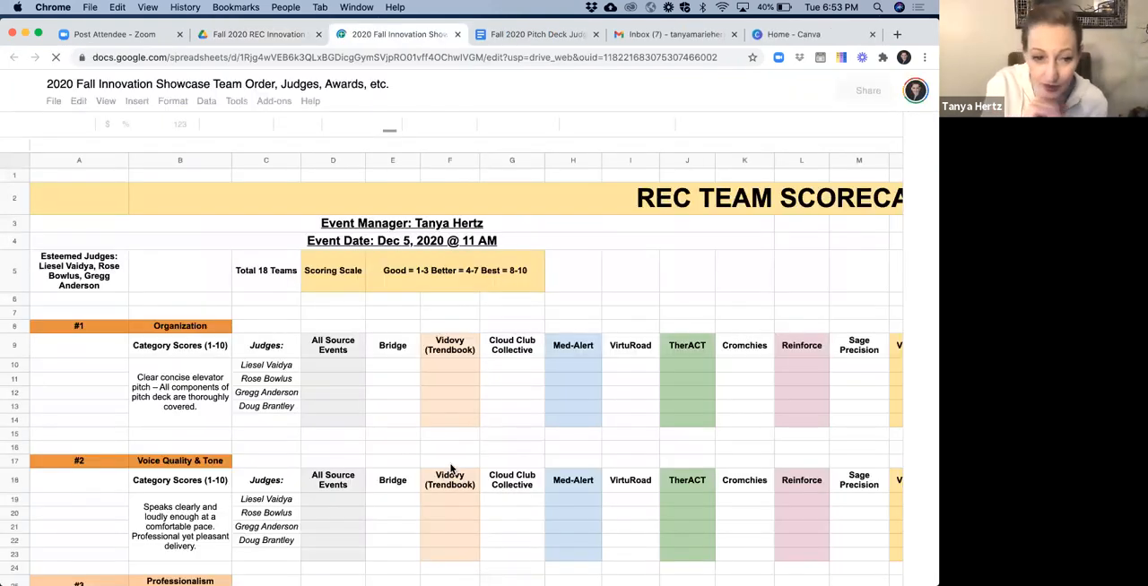
pyautogui.scroll(-3)
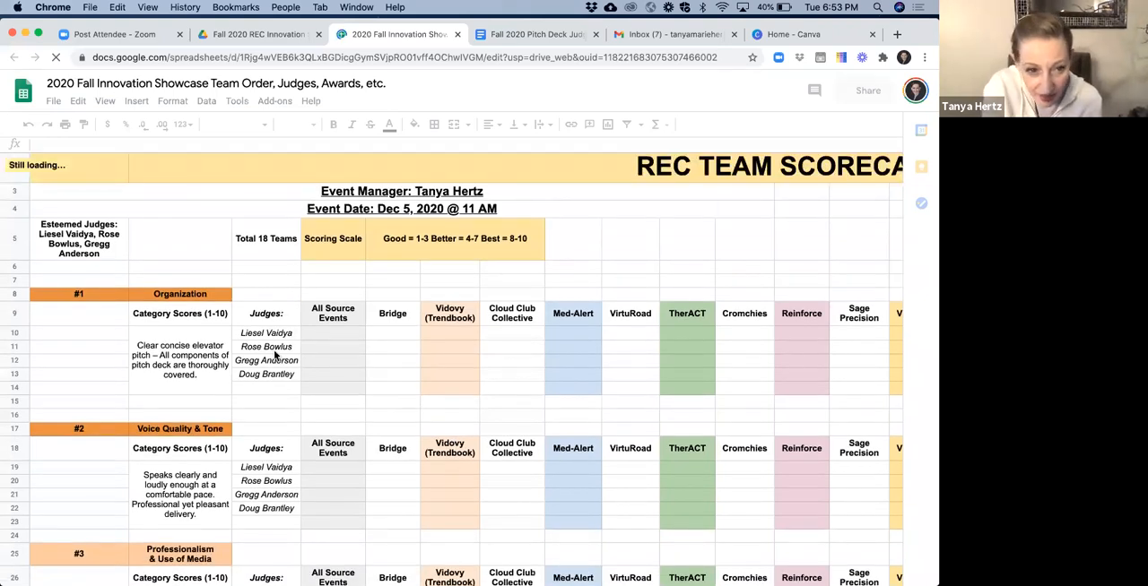
pyautogui.moveTo(412, 377)
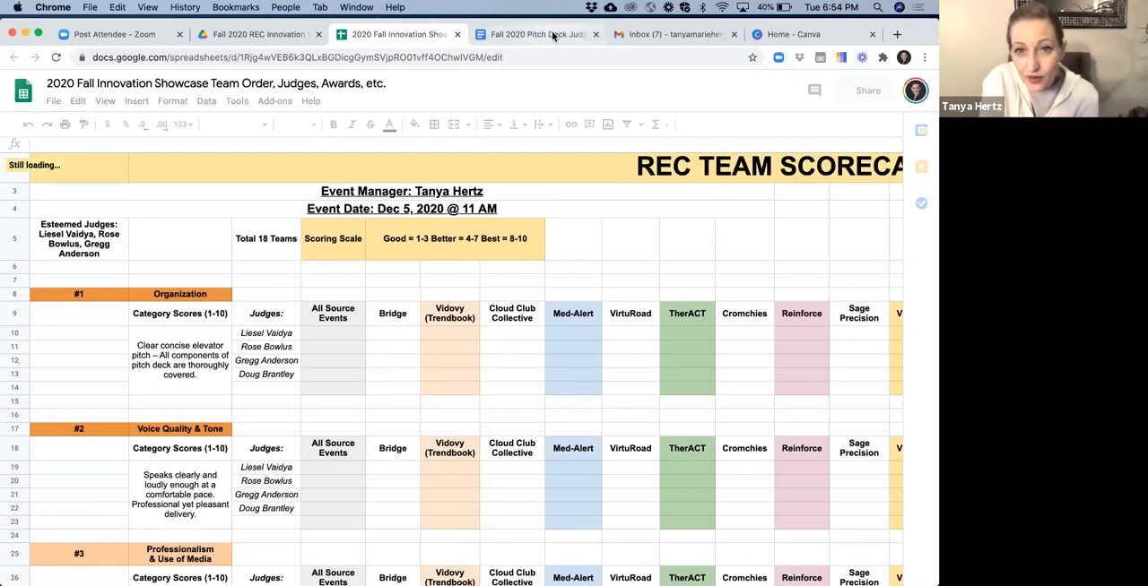
# View the Fall 2020 Pitch Deck Judging Rubric's scoring criteria table in its browser tab
pyautogui.click(536, 34)
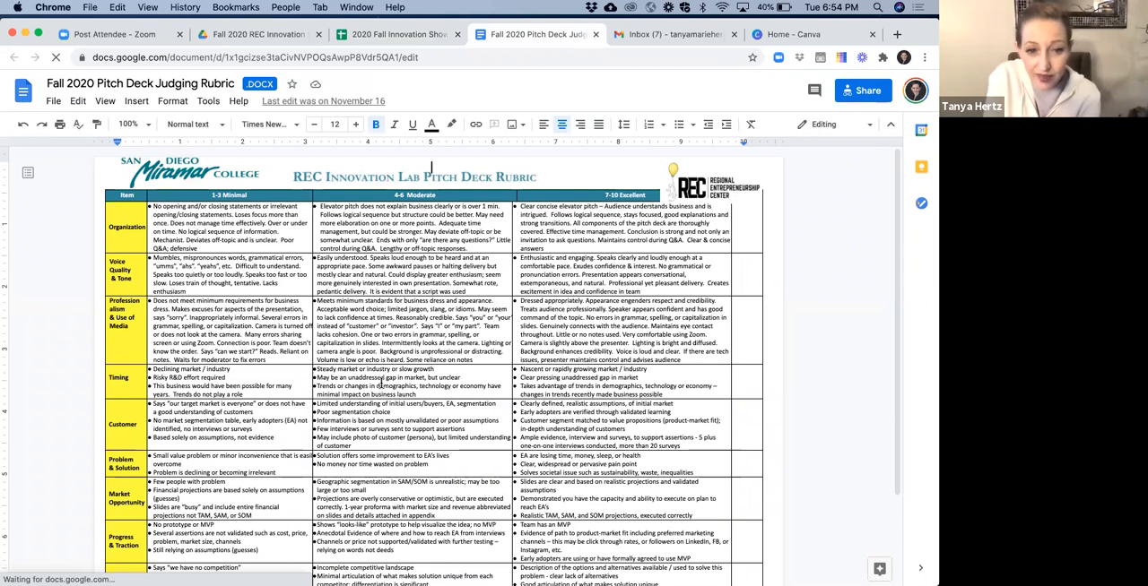
pyautogui.scroll(-3)
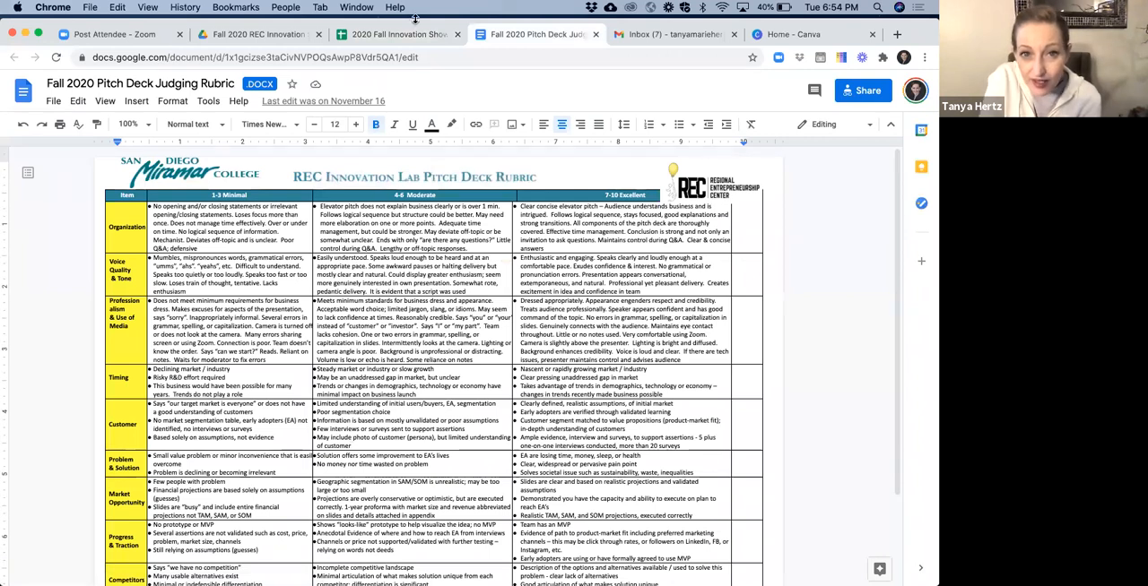
pyautogui.click(394, 34)
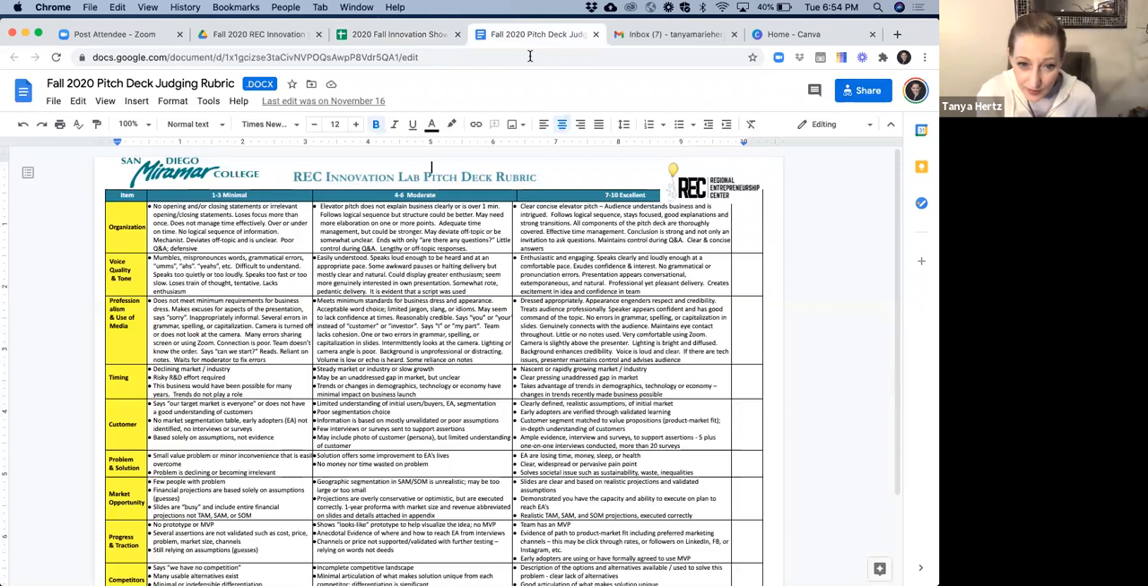
pyautogui.moveTo(376, 258)
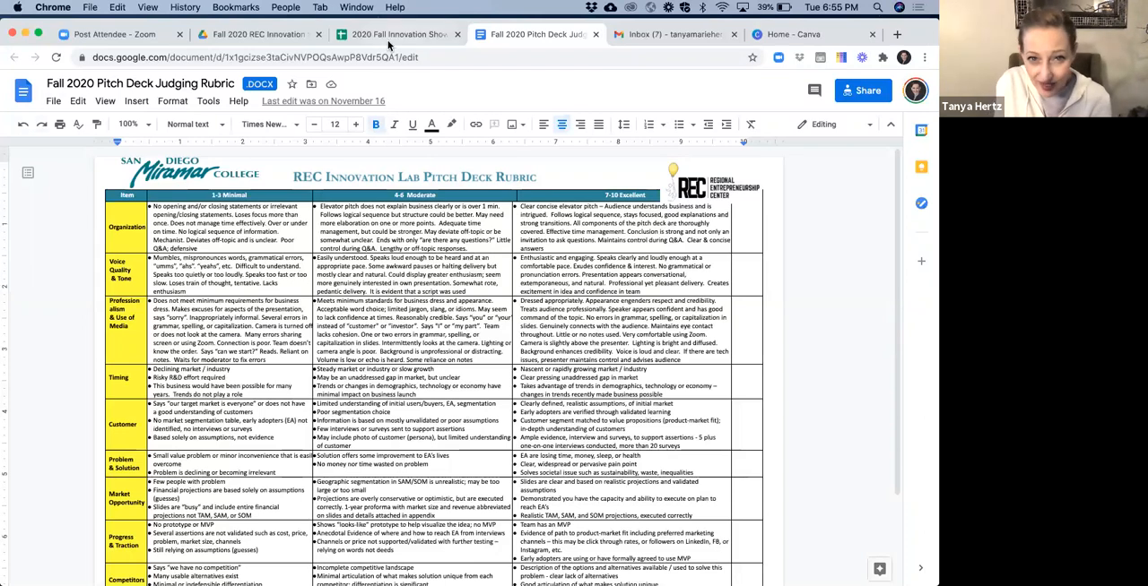
# Return to the showcase spreadsheet and open the Pitch deck videos sheet
pyautogui.click(394, 34)
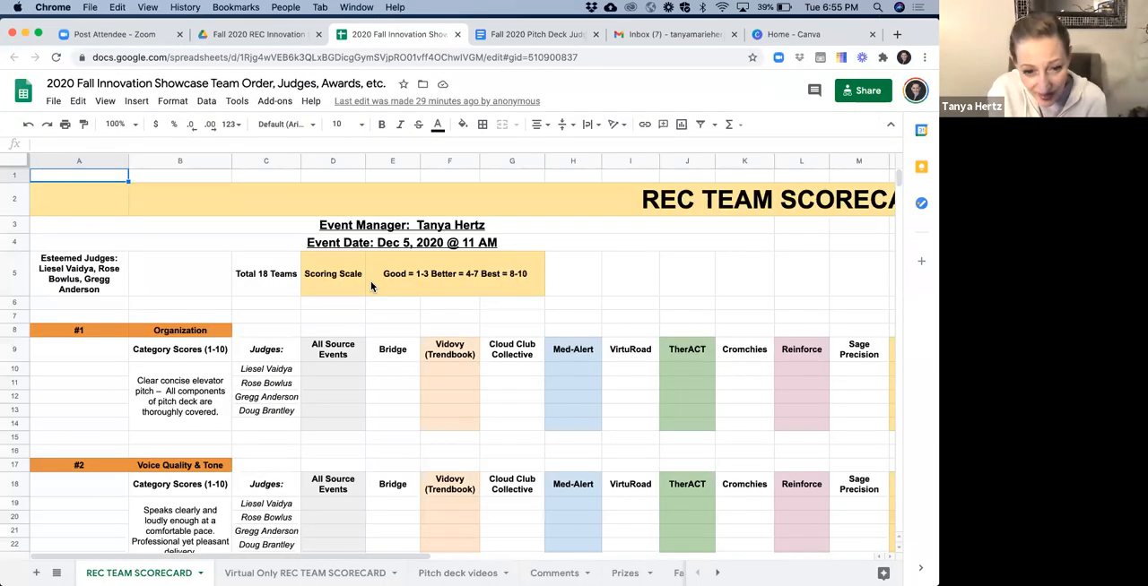
pyautogui.scroll(-3)
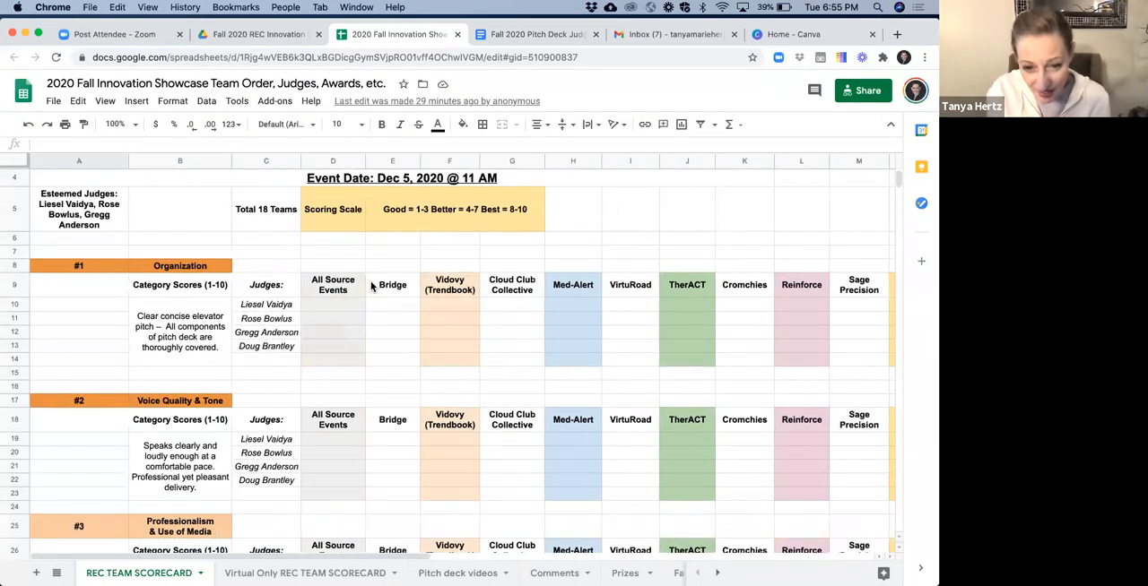
pyautogui.scroll(3)
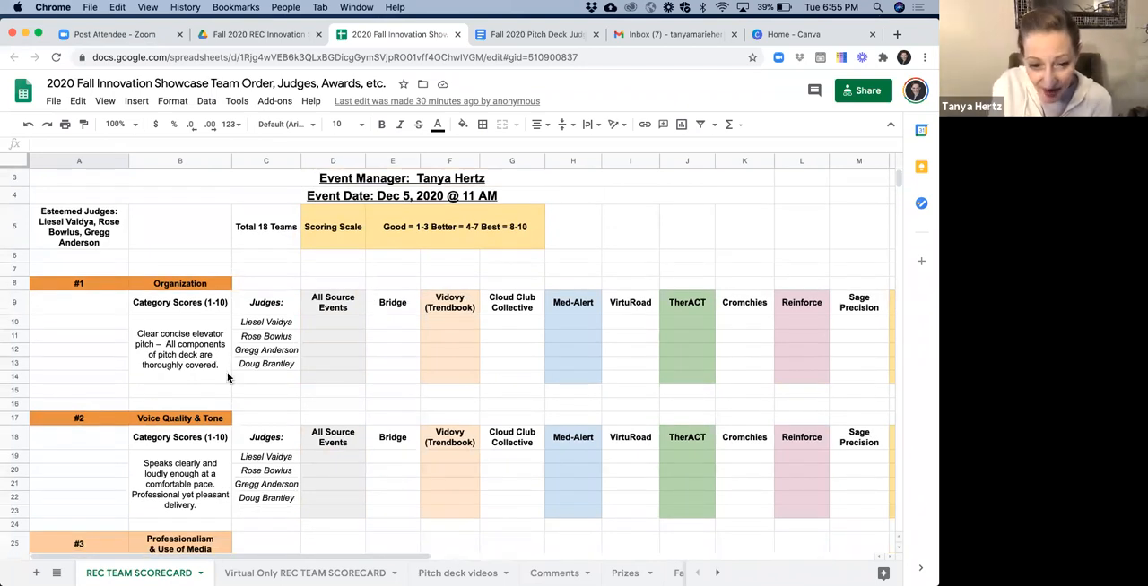
pyautogui.moveTo(322, 404)
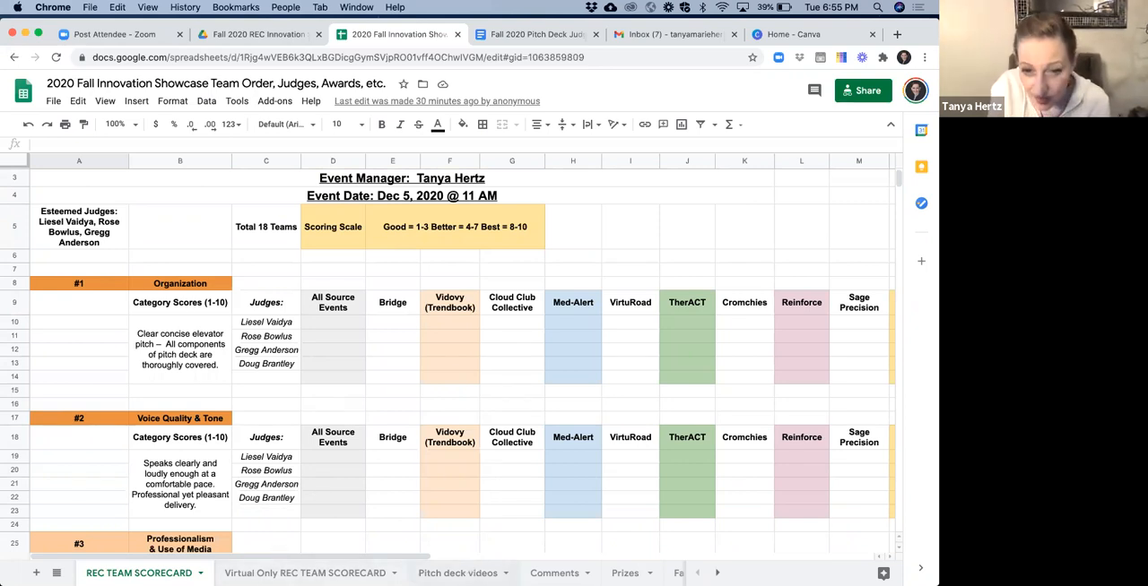
pyautogui.click(457, 573)
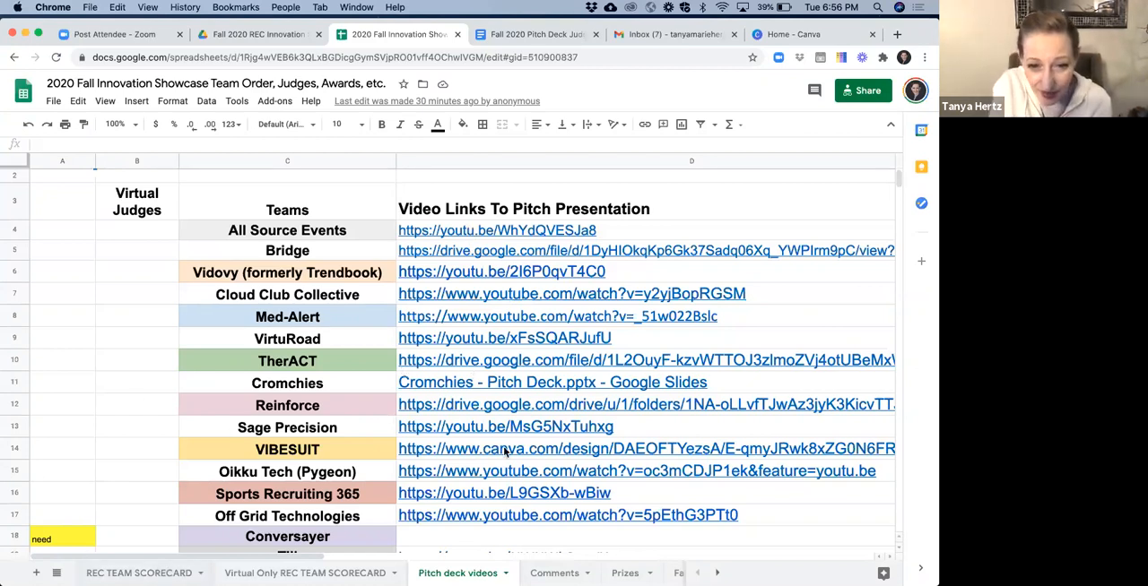
# On REC TEAM SCORECARD, enter a fifth judge name in C14 below the Organization judges
pyautogui.click(139, 573)
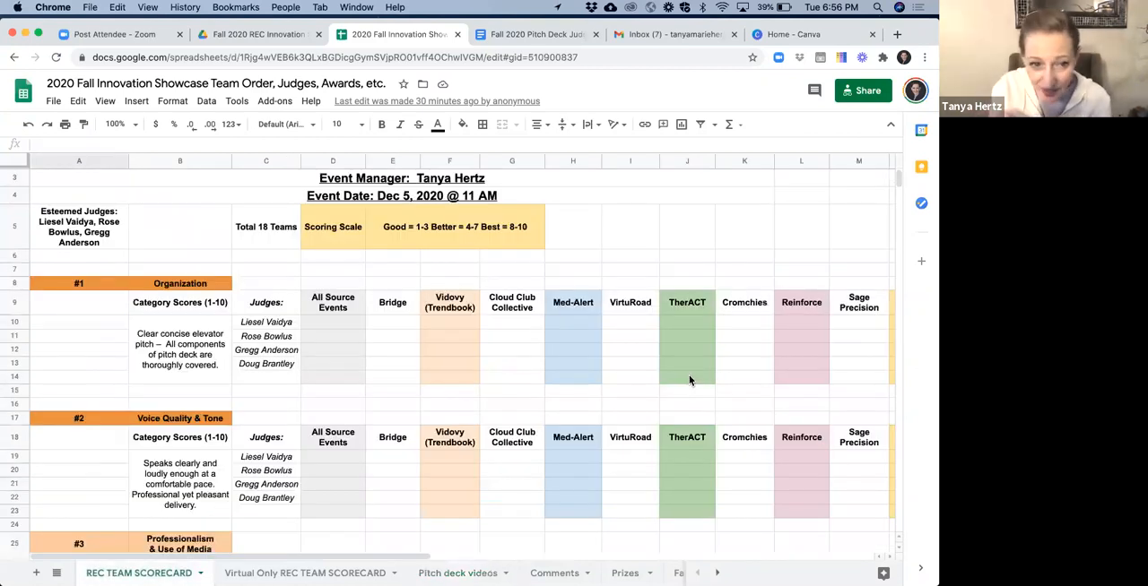
pyautogui.click(265, 322)
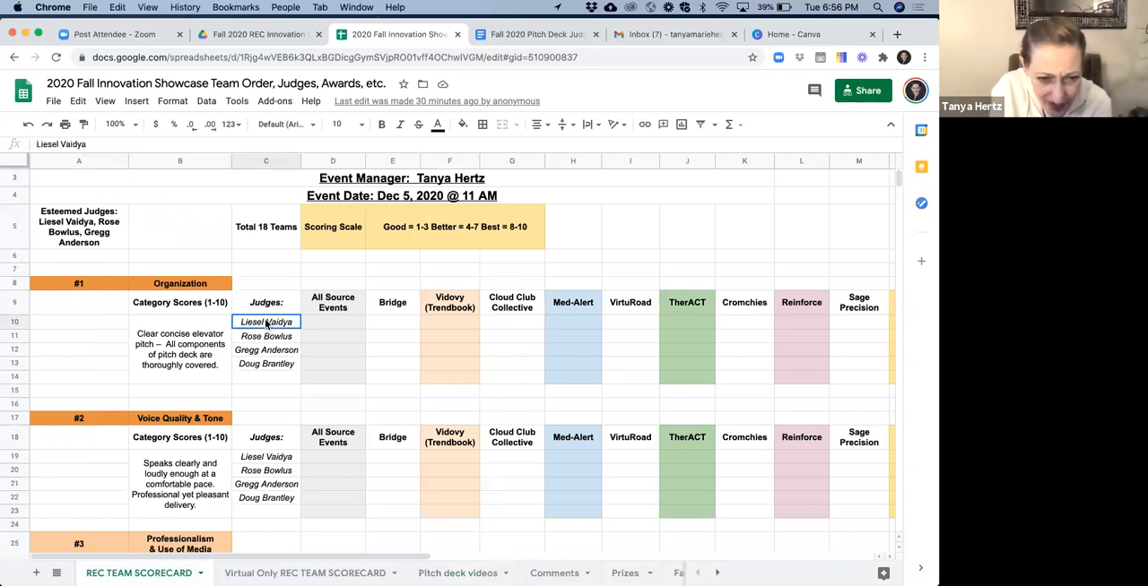
pyautogui.click(266, 364)
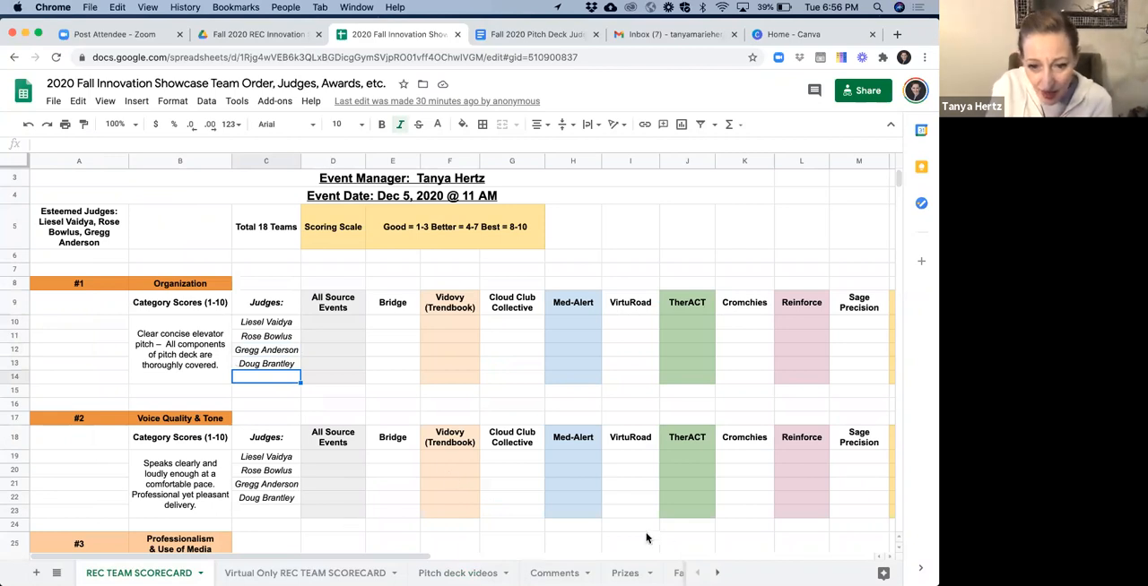
pyautogui.moveTo(350, 457)
pyautogui.write('St')
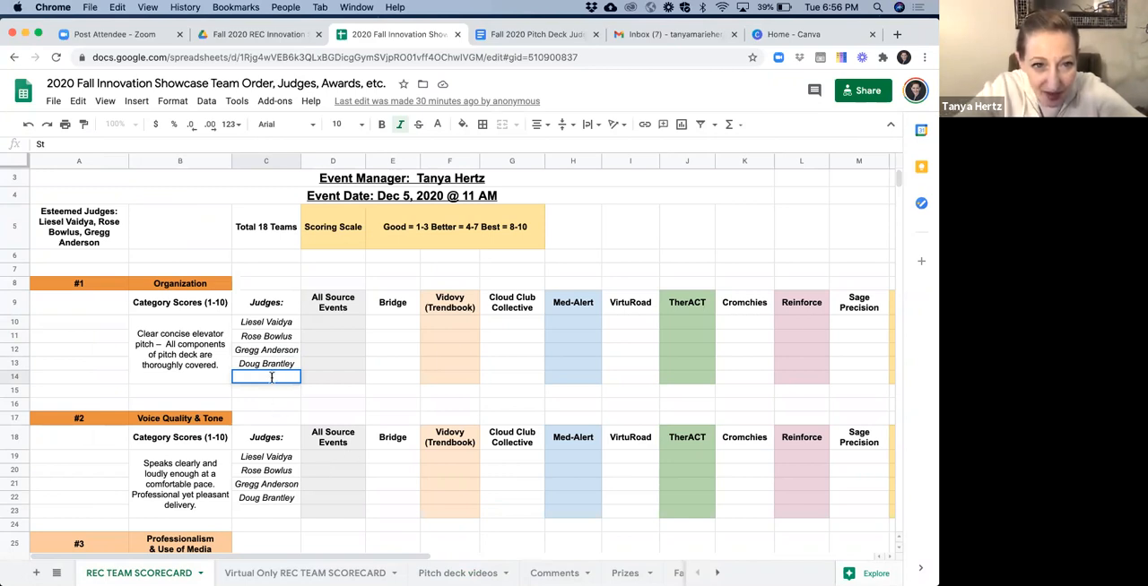
pyautogui.write('eve Siti')
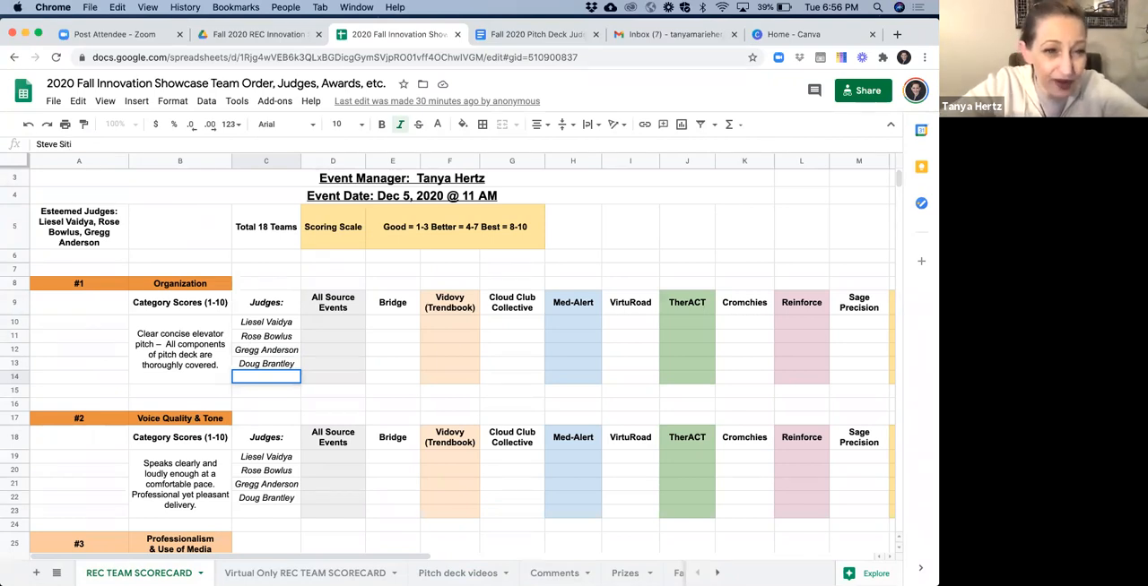
pyautogui.write('v')
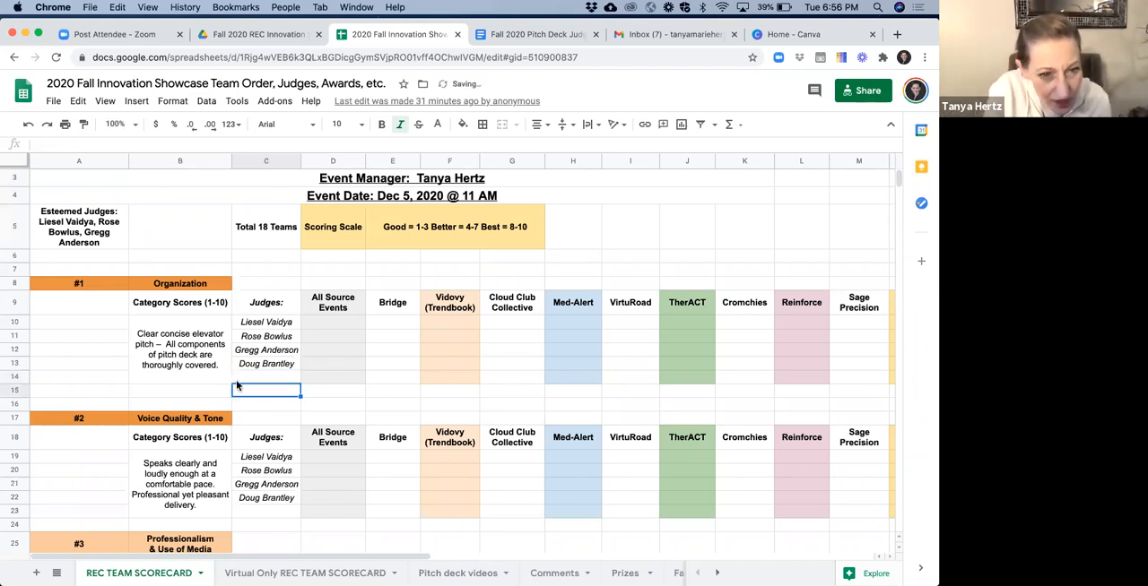
# Check the new judge entry and the surrounding Organization cells
pyautogui.click(266, 370)
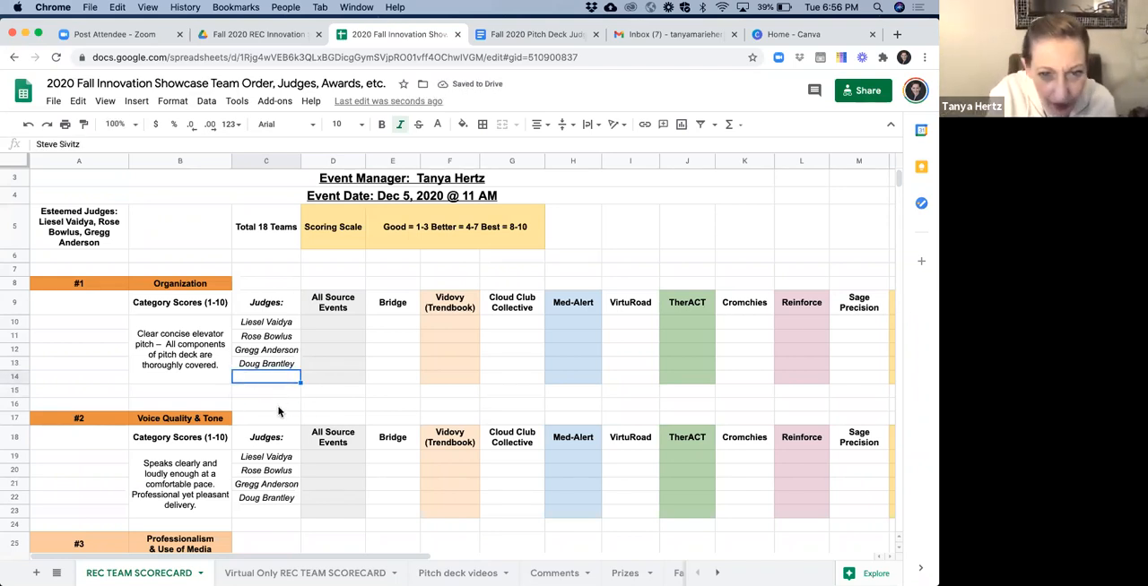
pyautogui.click(266, 403)
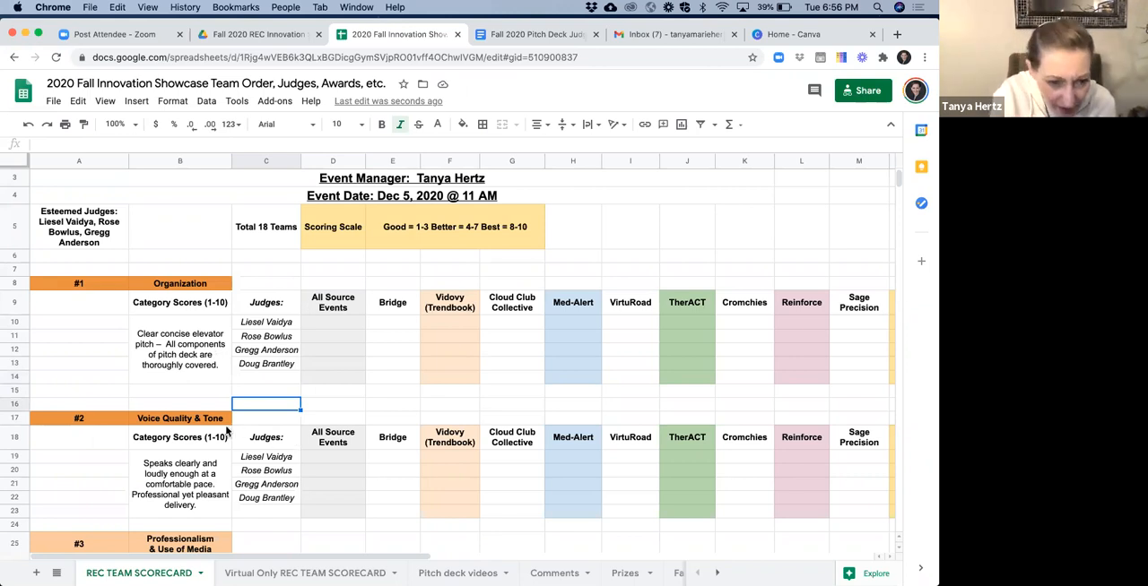
pyautogui.click(179, 349)
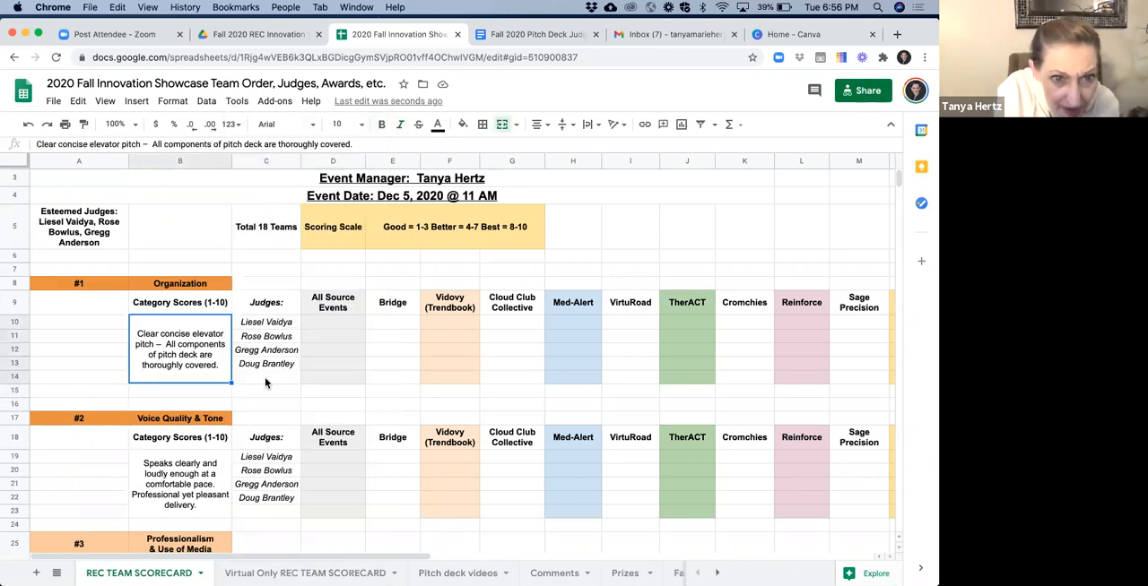
pyautogui.click(333, 390)
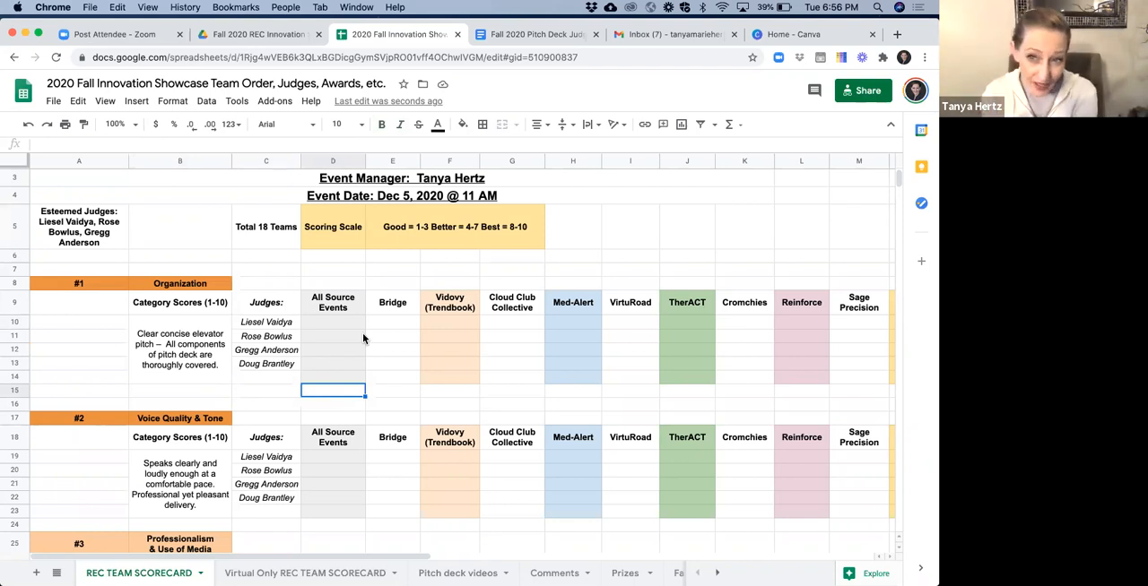
pyautogui.moveTo(307, 512)
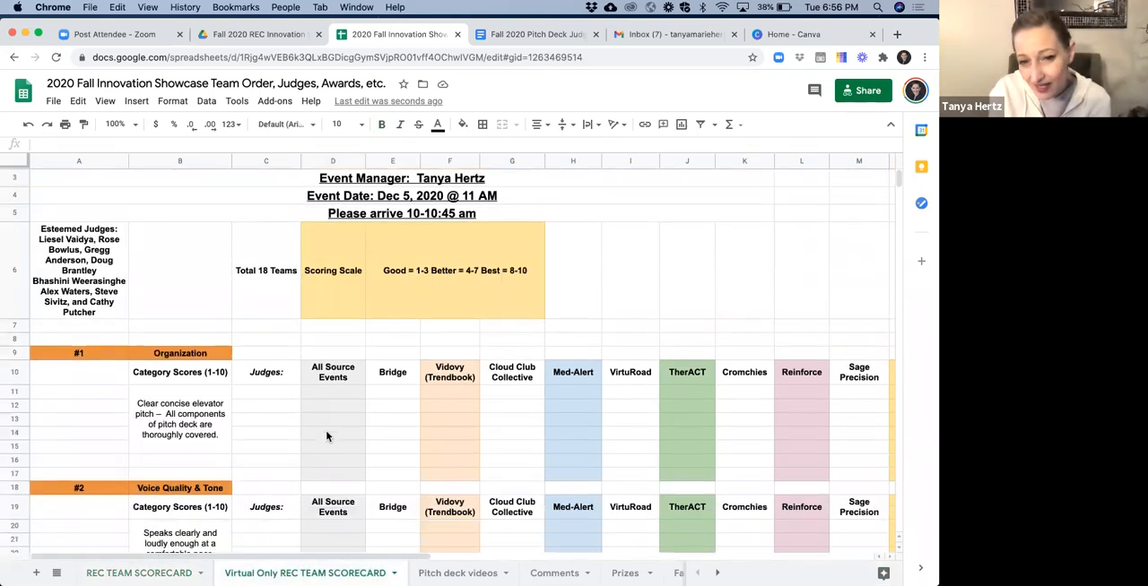
# Compare judge rows between REC TEAM SCORECARD and Virtual Only REC TEAM SCORECARD sheets
pyautogui.scroll(-3)
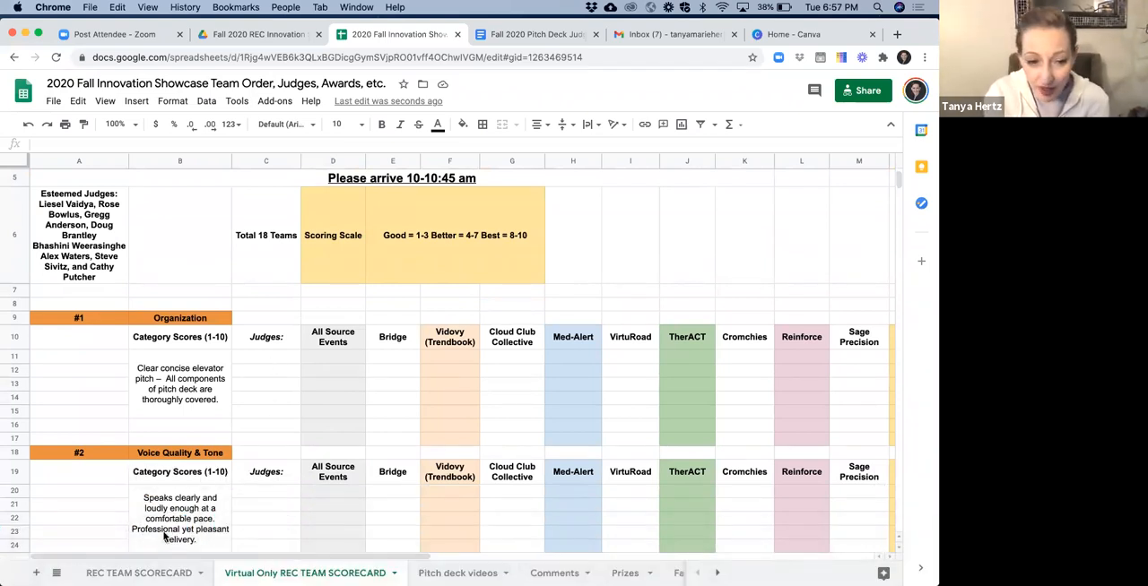
pyautogui.click(139, 573)
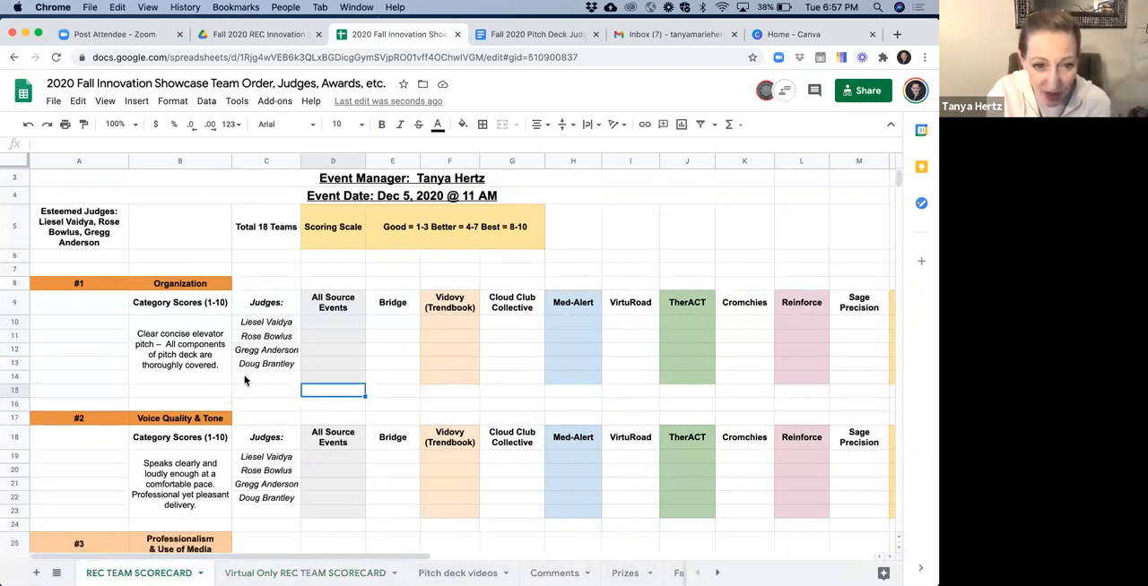
pyautogui.click(266, 376)
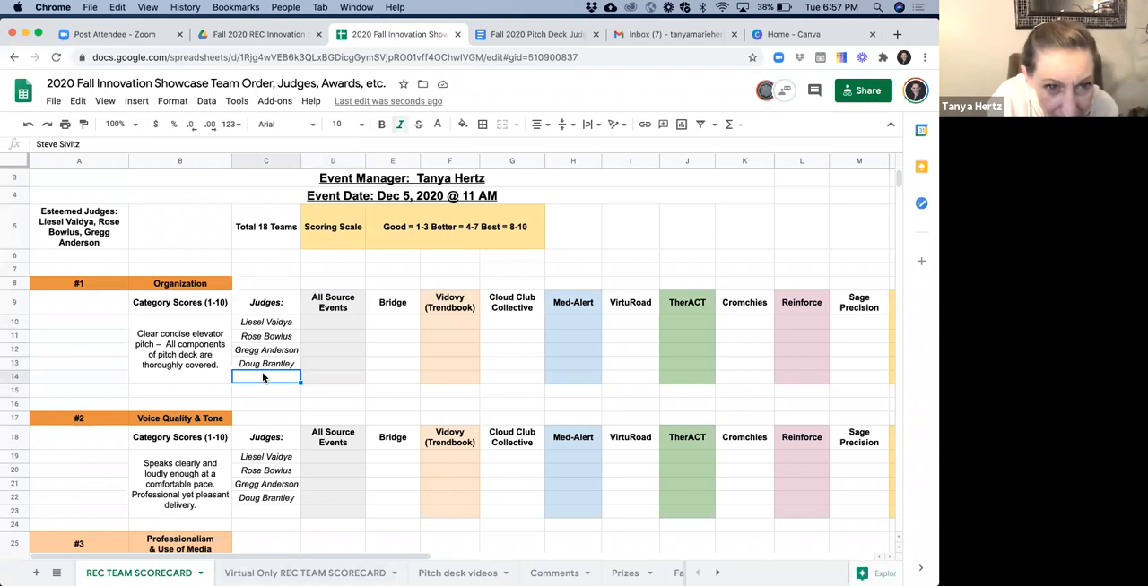
pyautogui.scroll(-3)
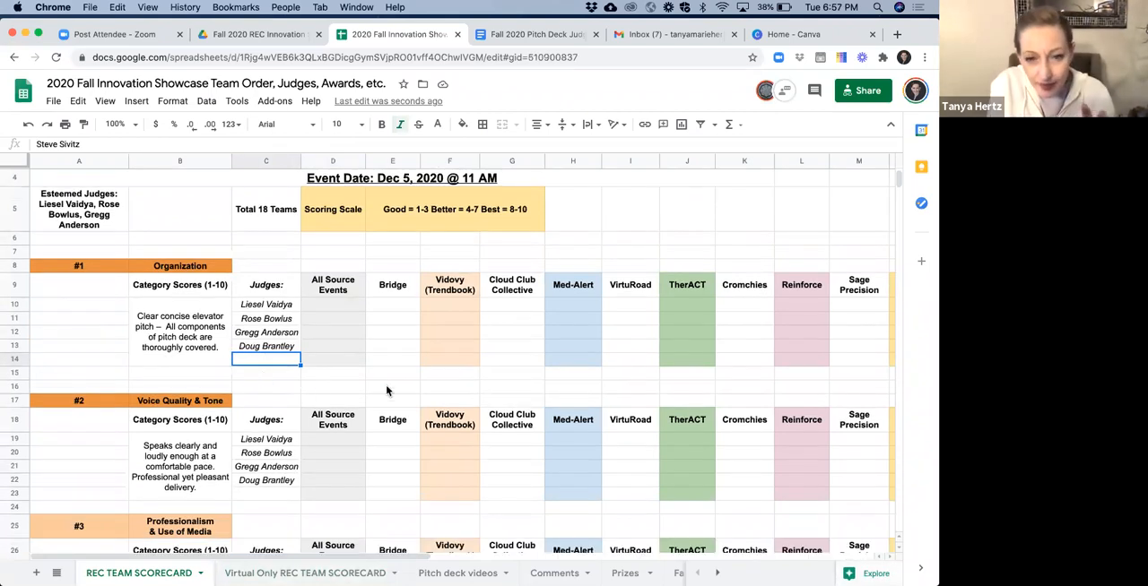
pyautogui.moveTo(441, 172)
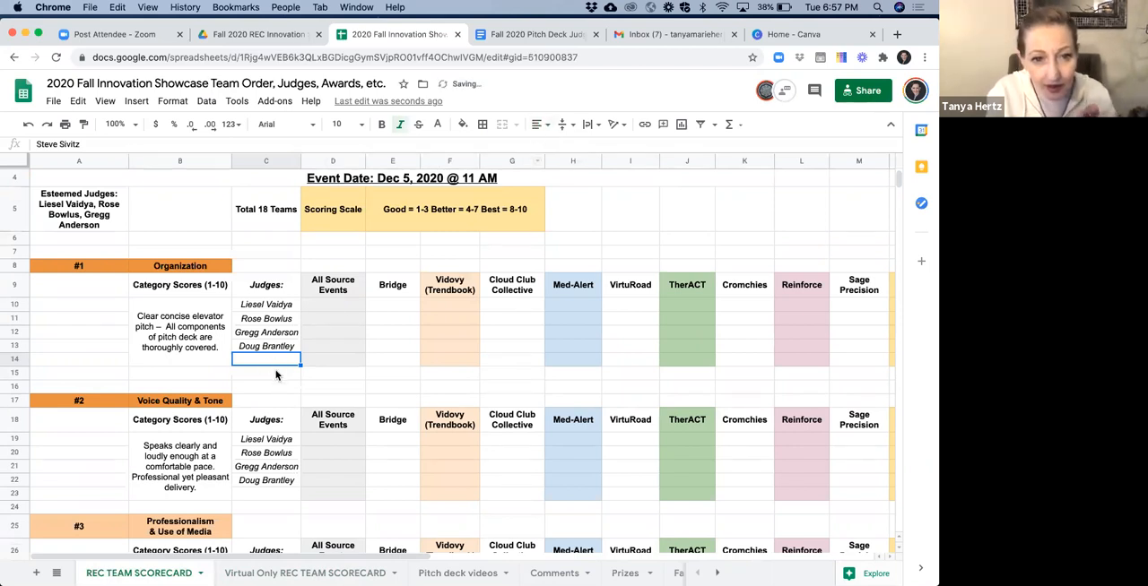
pyautogui.click(266, 372)
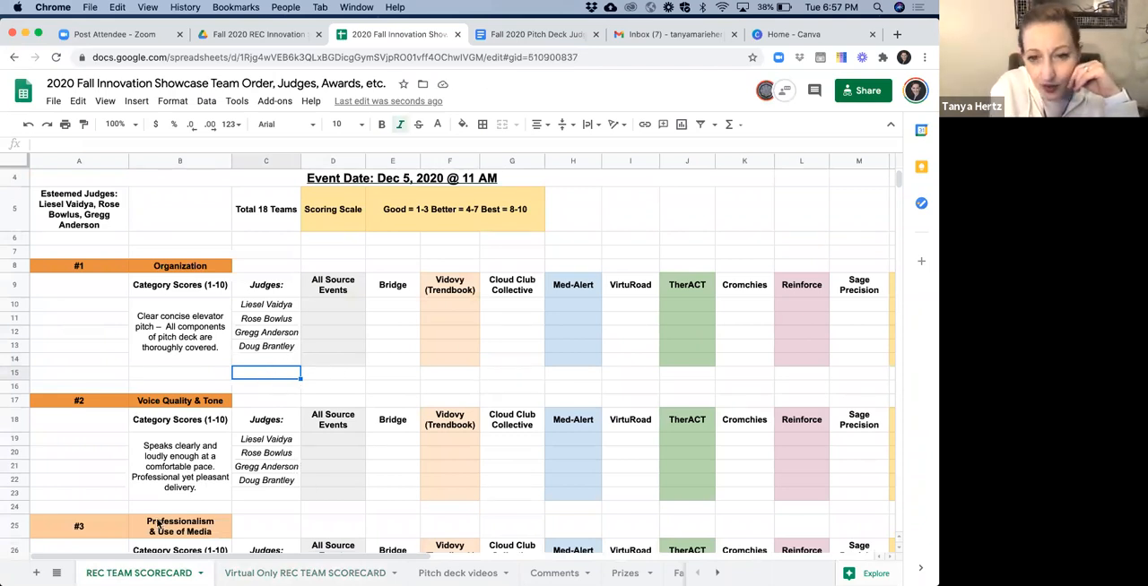
pyautogui.click(304, 573)
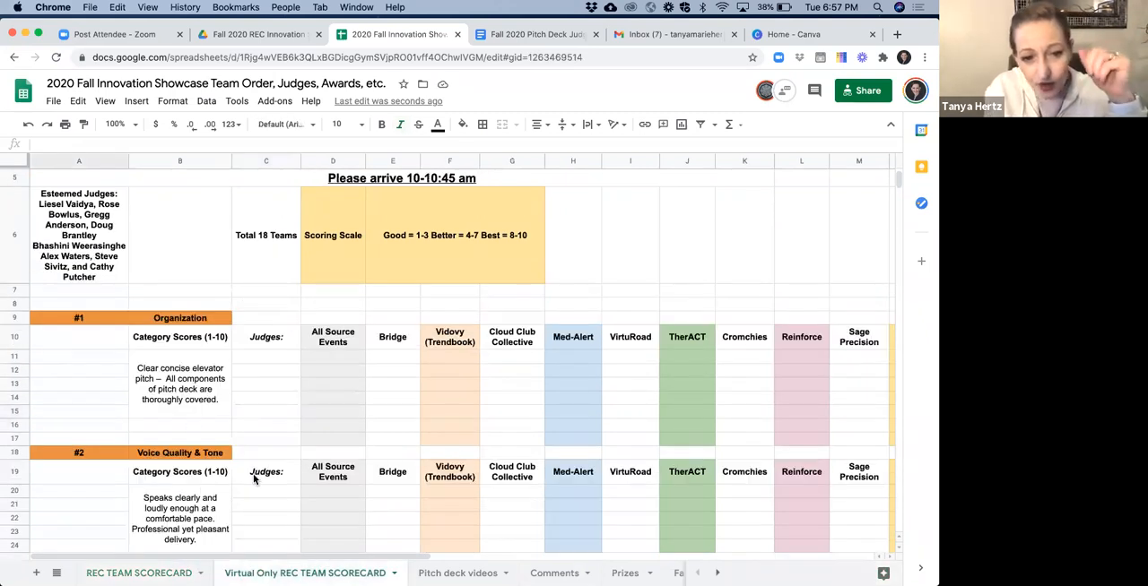
pyautogui.scroll(3)
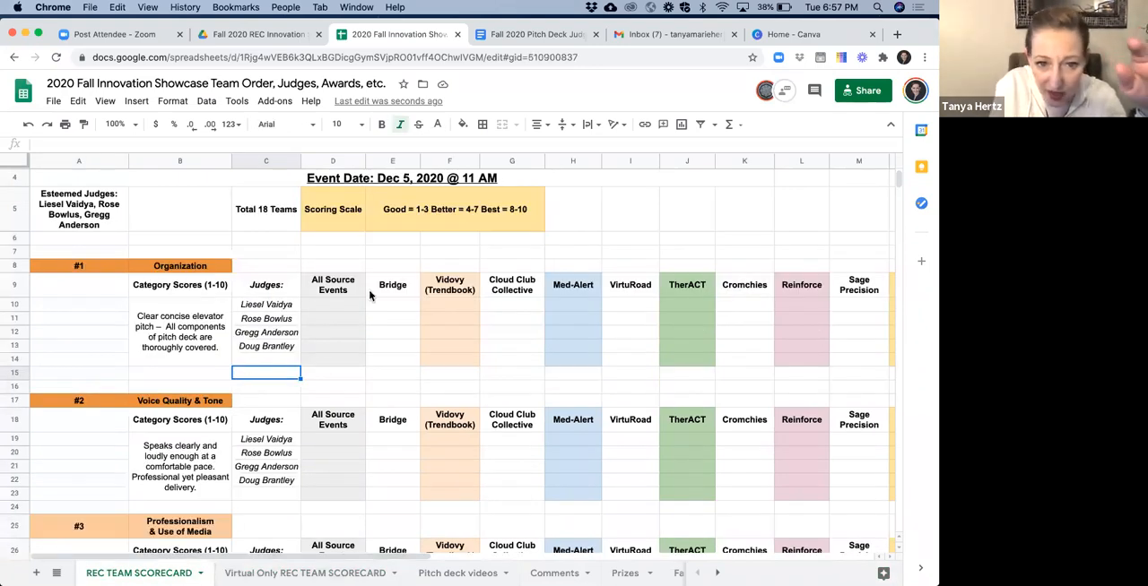
pyautogui.moveTo(139, 319)
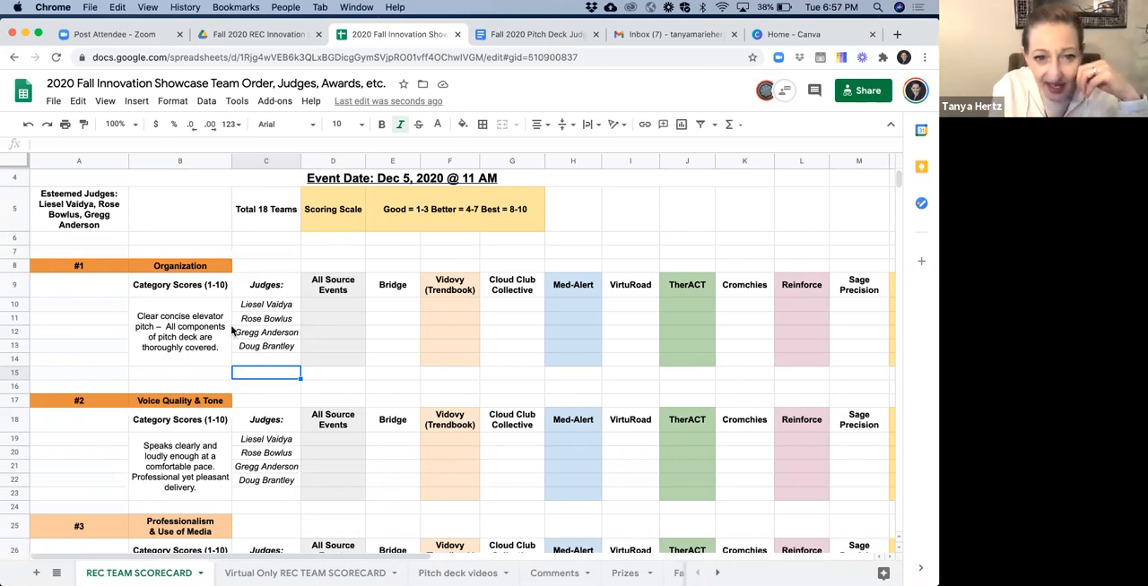
pyautogui.moveTo(264, 386)
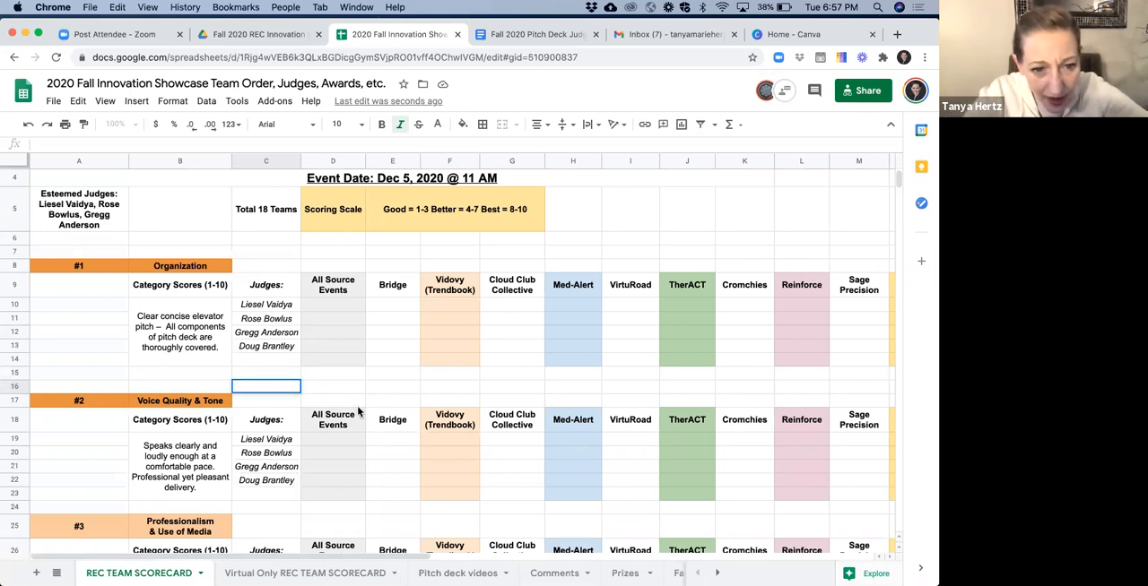
pyautogui.click(333, 400)
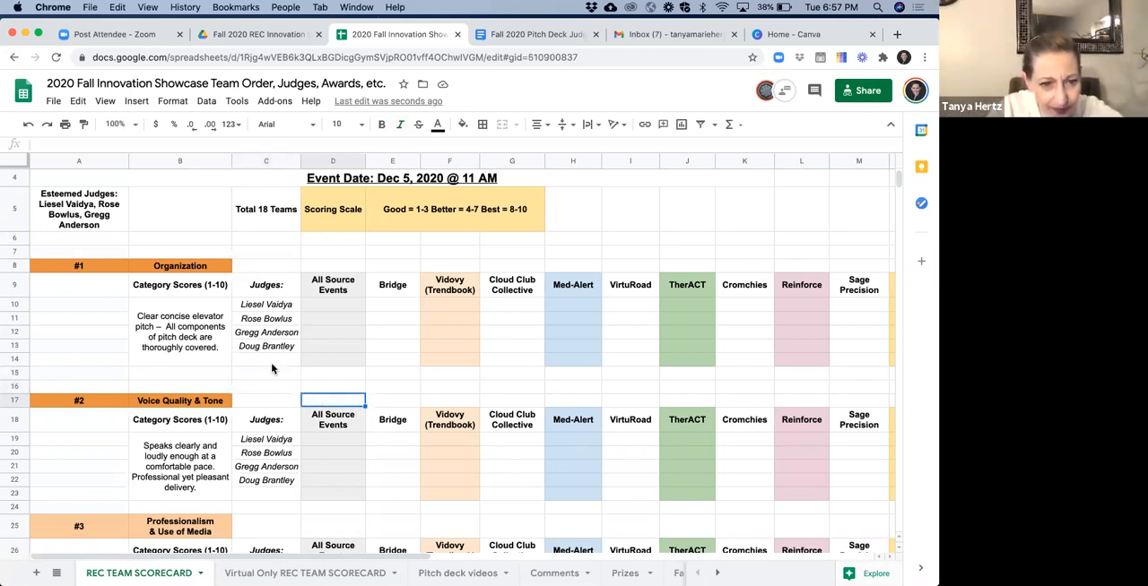
pyautogui.click(266, 346)
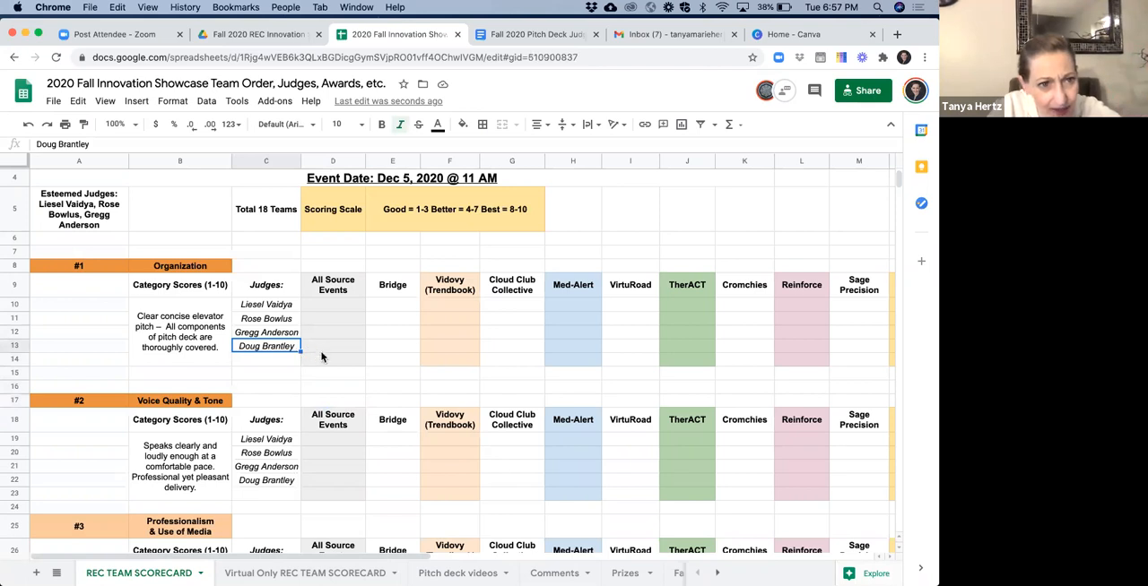
pyautogui.click(332, 347)
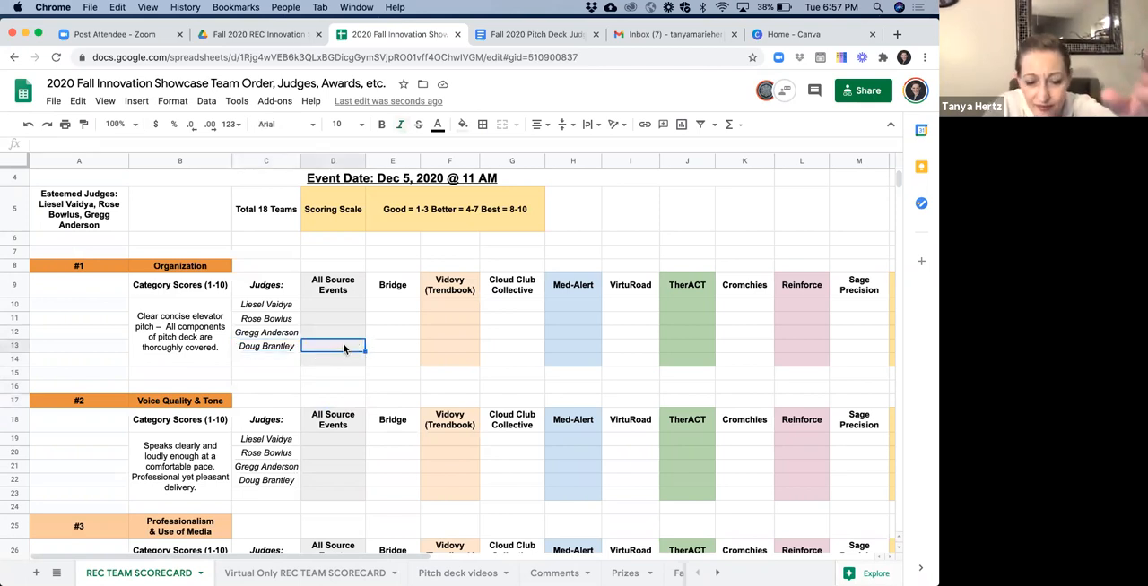
pyautogui.moveTo(655, 342)
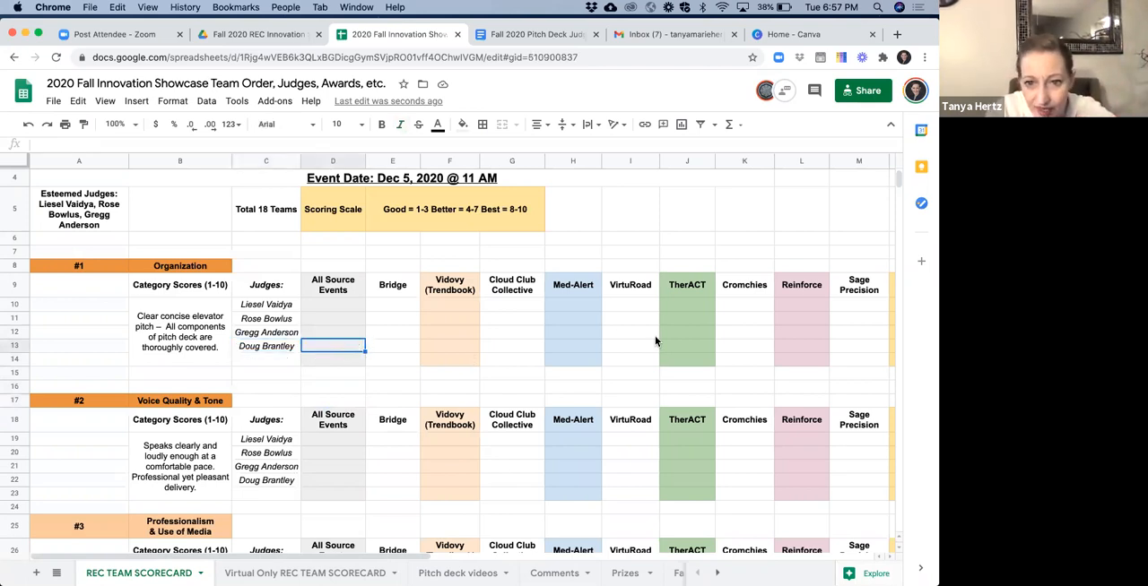
pyautogui.click(572, 346)
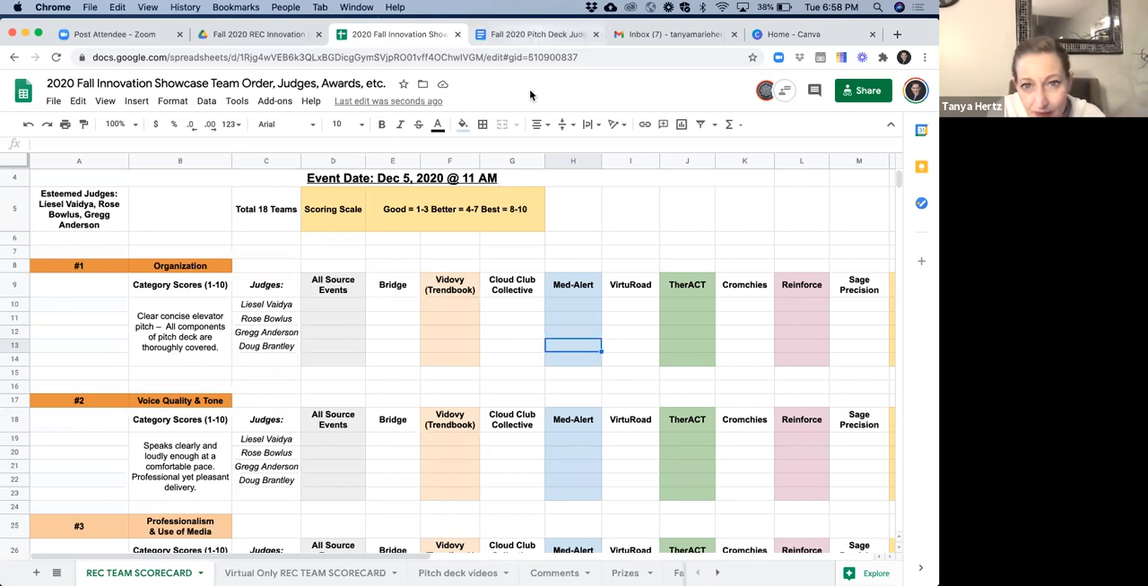
pyautogui.click(534, 34)
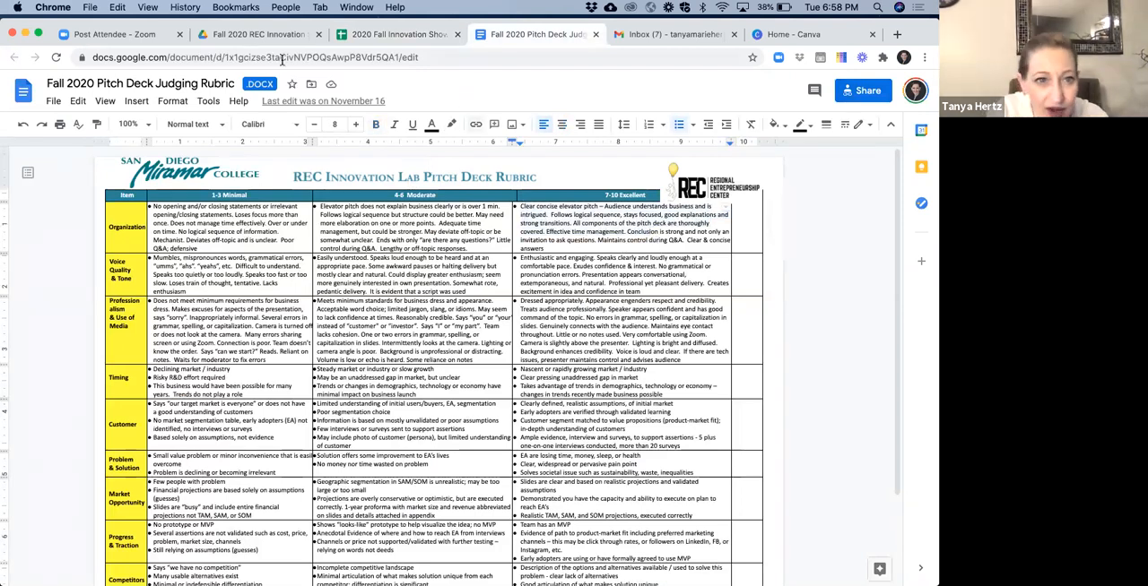
pyautogui.click(395, 34)
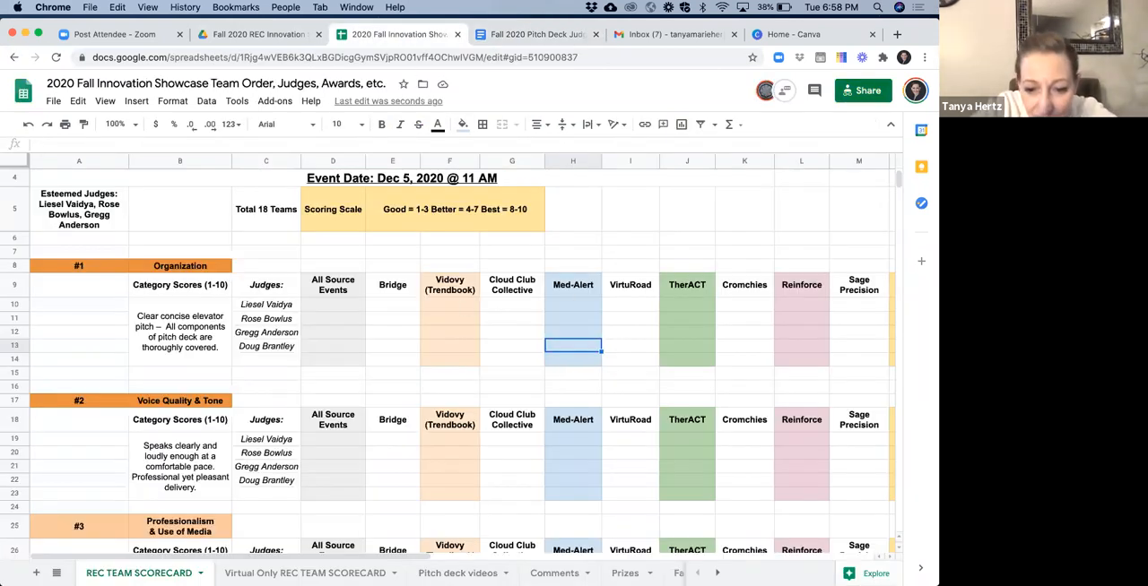
pyautogui.write('9')
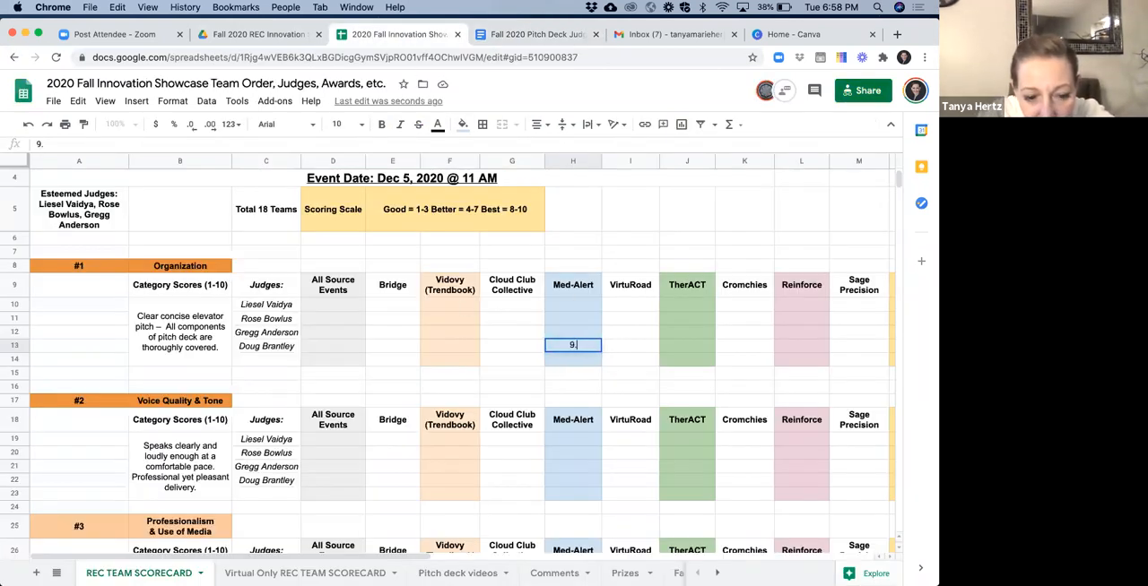
pyautogui.write('.5')
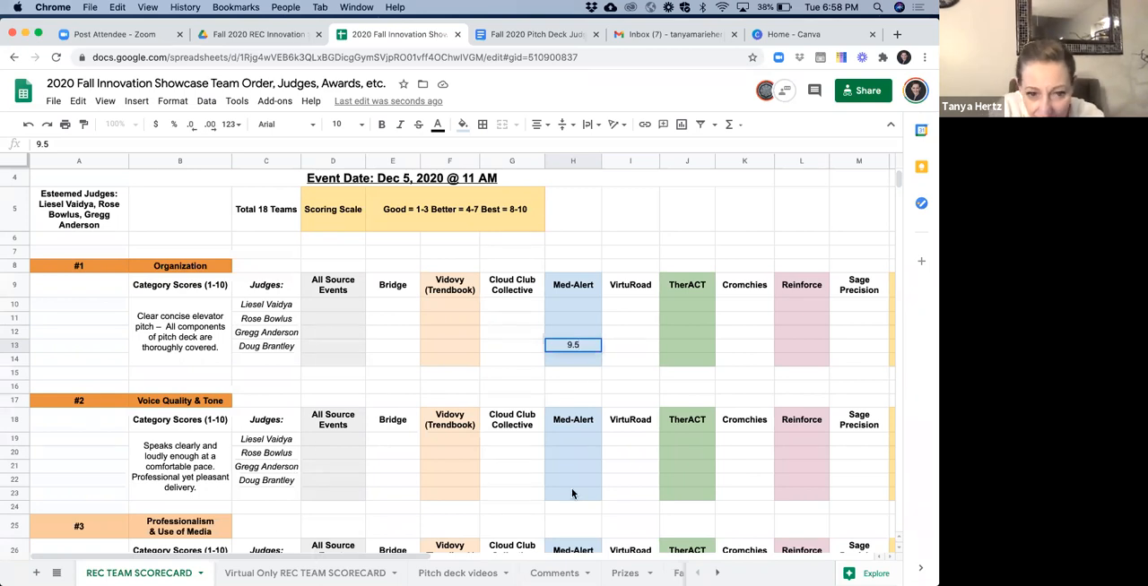
pyautogui.moveTo(553, 478)
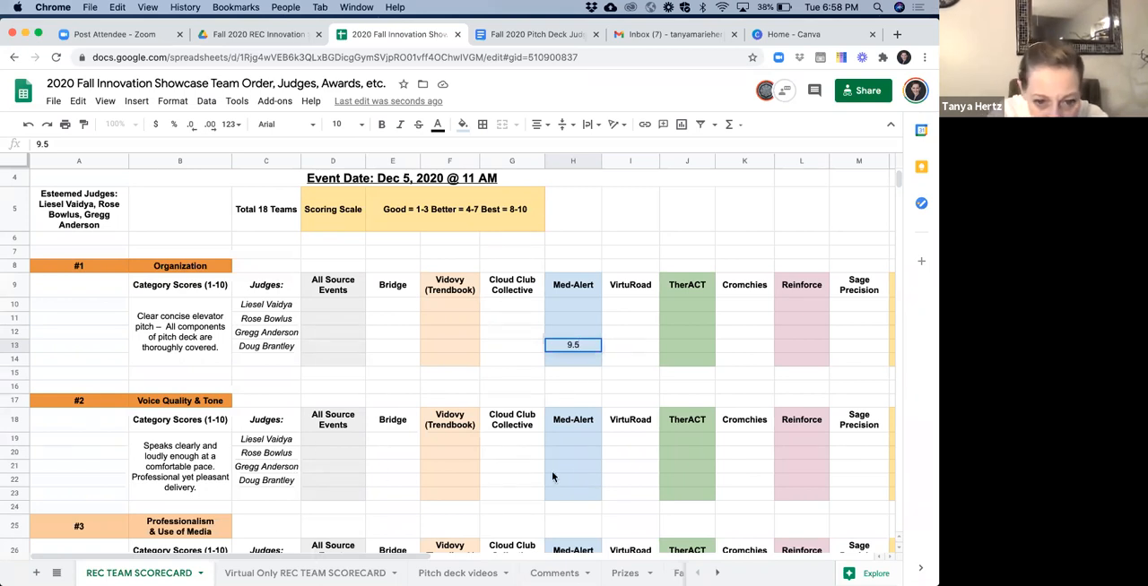
pyautogui.click(573, 482)
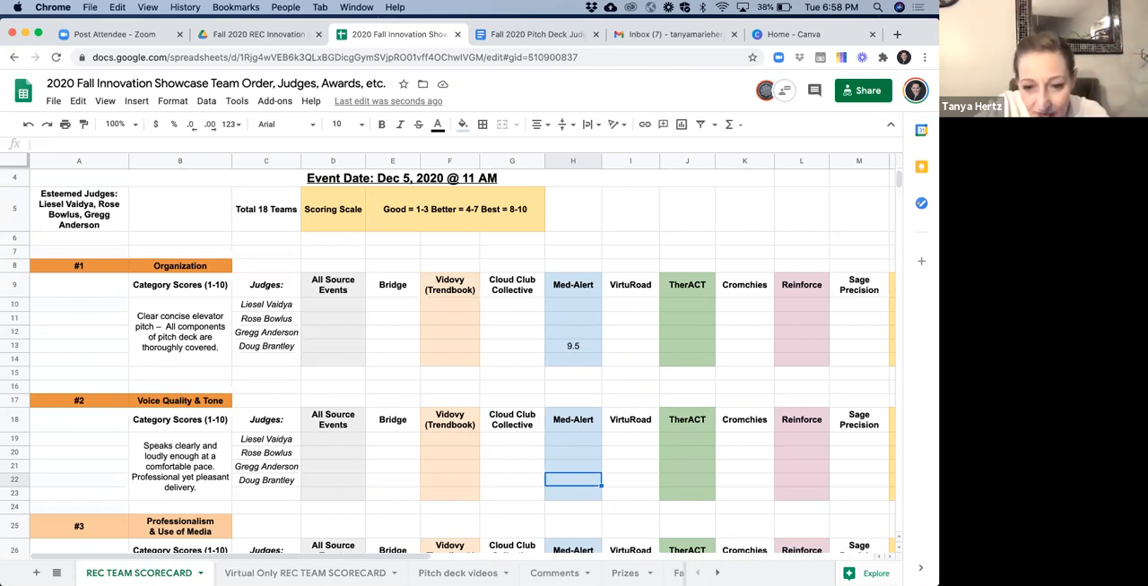
pyautogui.write('8')
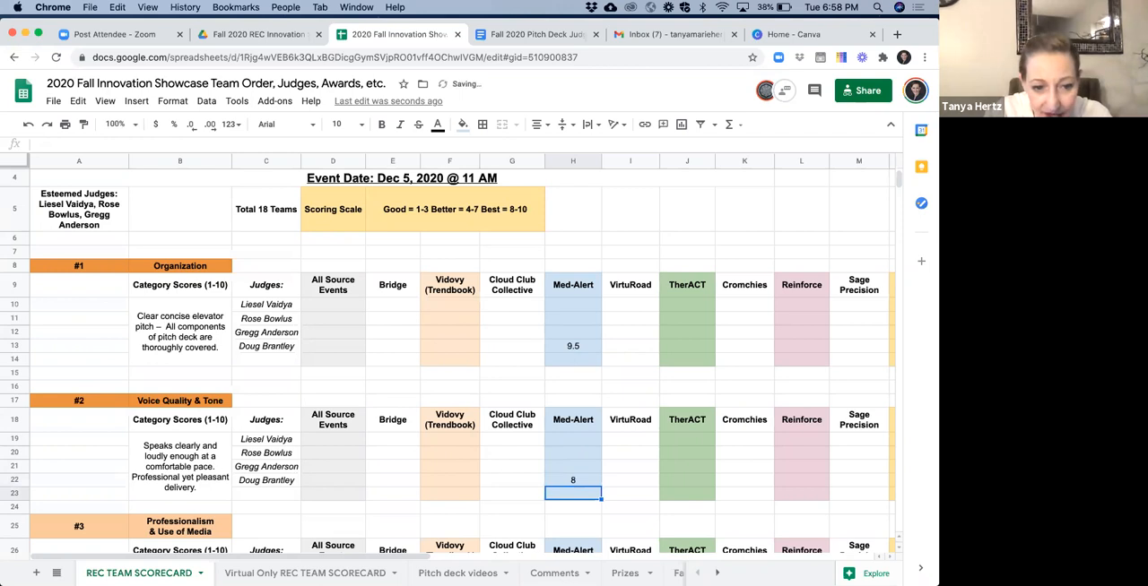
pyautogui.scroll(-3)
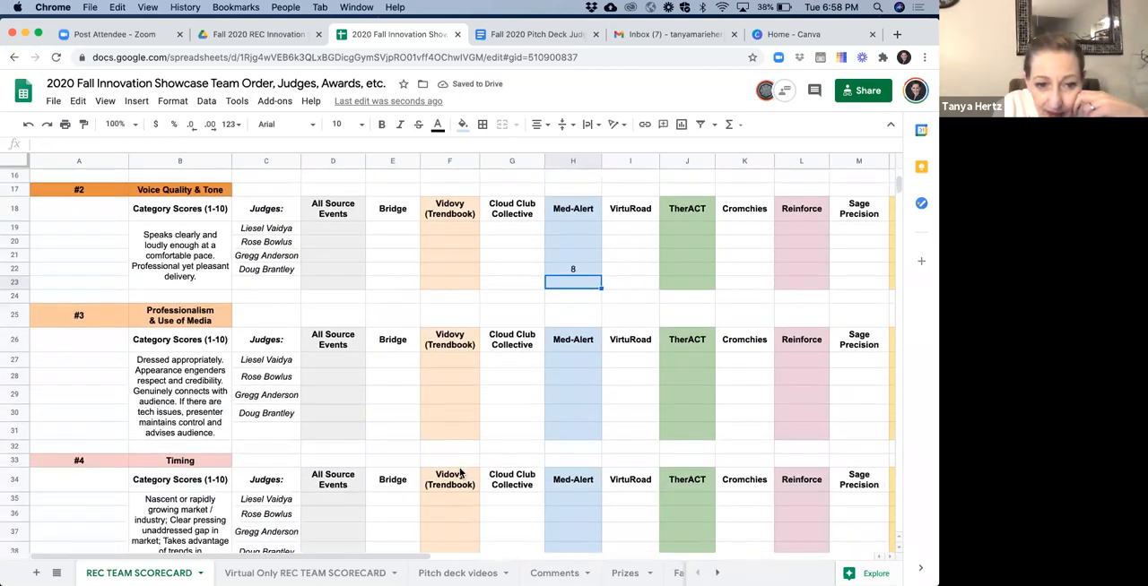
pyautogui.scroll(-3)
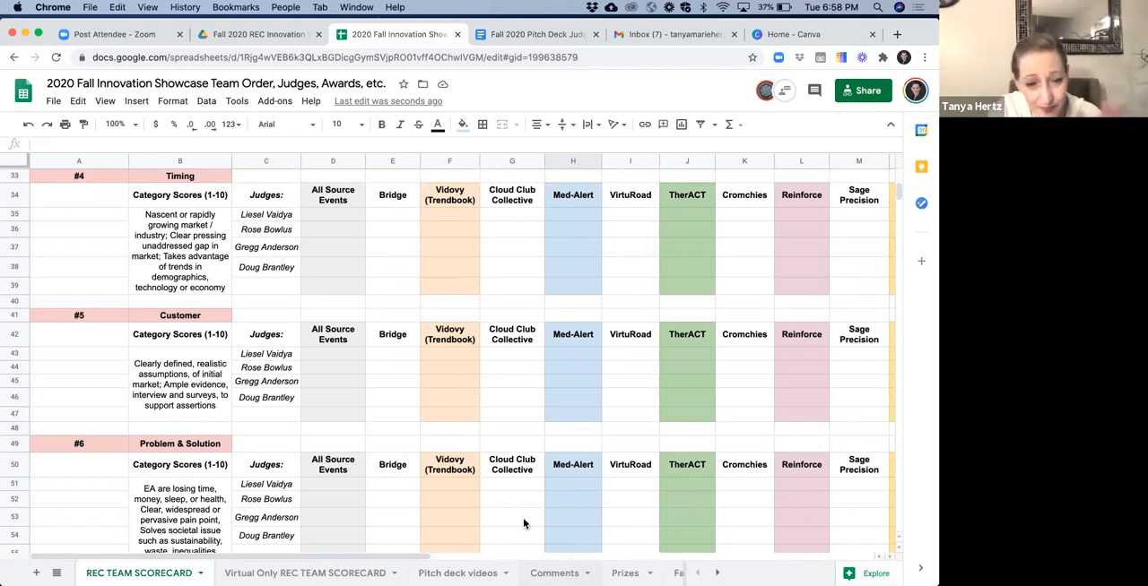
# Switch to the Comments sheet
pyautogui.click(553, 573)
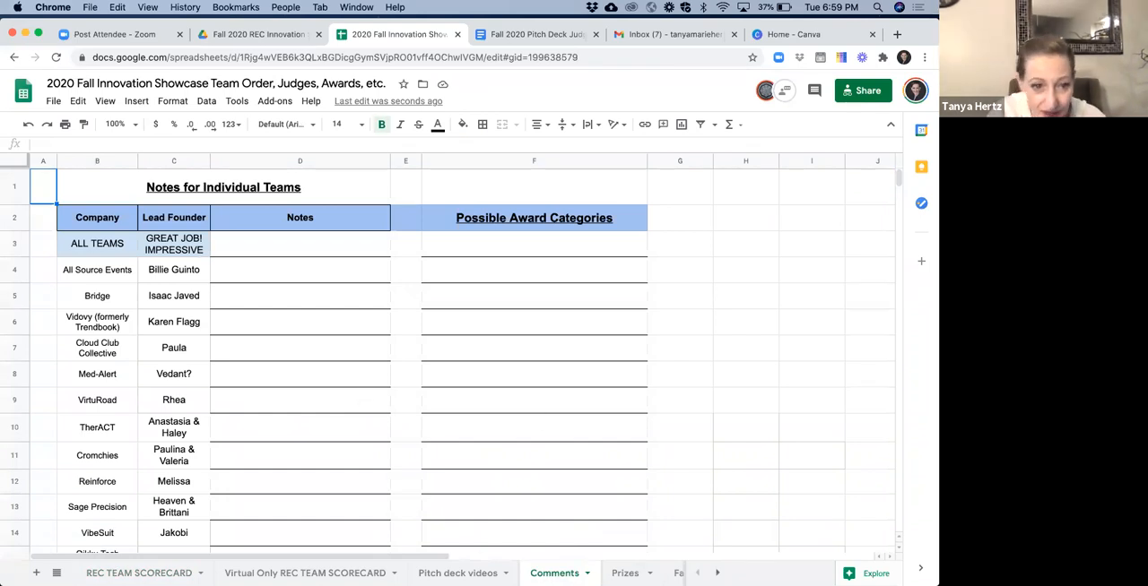
pyautogui.moveTo(304, 352)
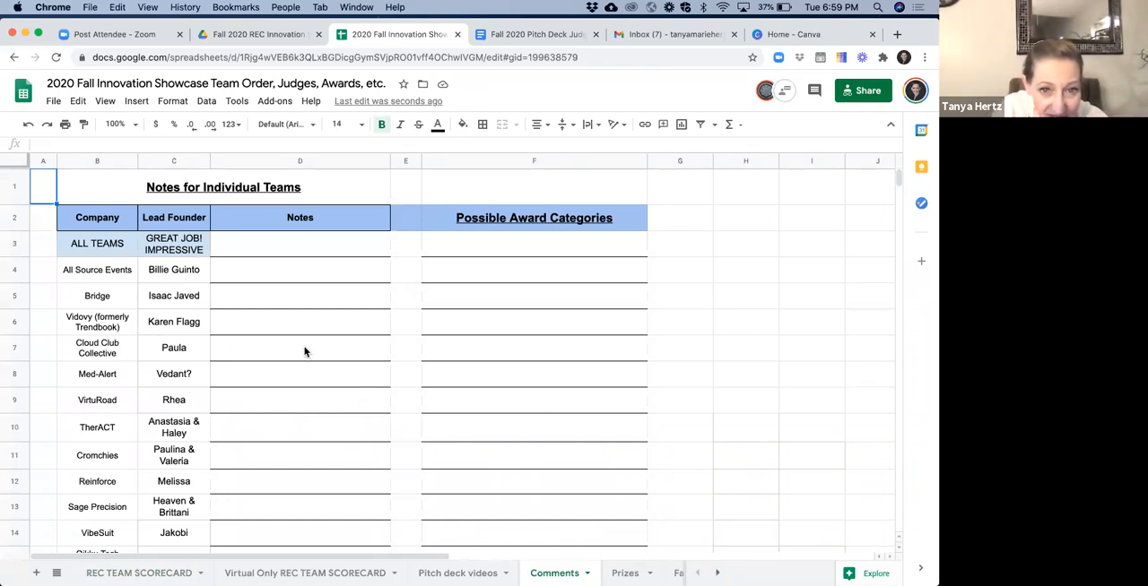
pyautogui.moveTo(303, 283)
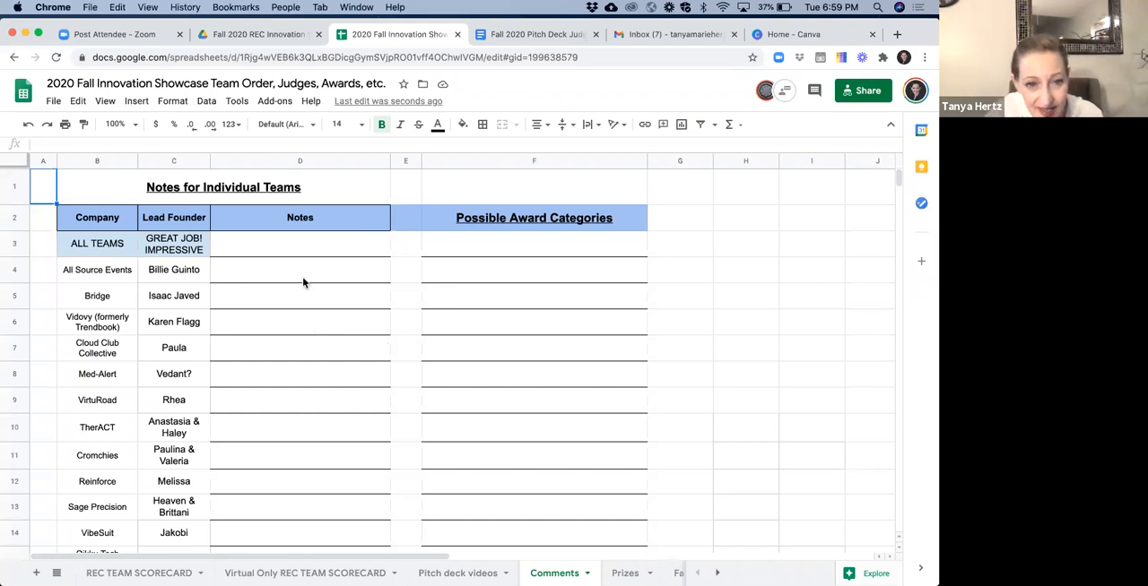
pyautogui.moveTo(388, 162)
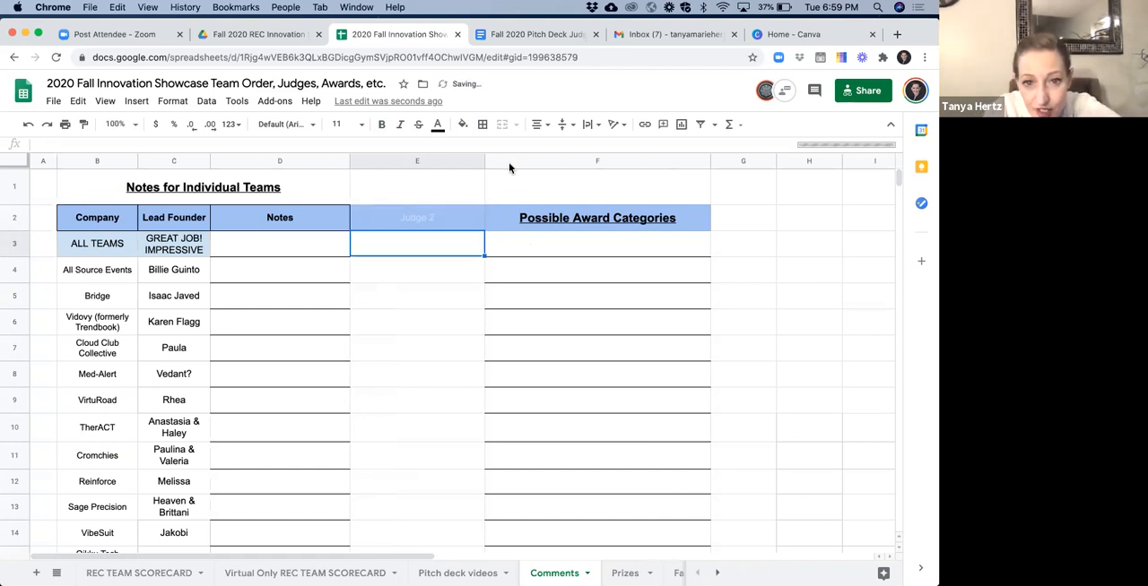
# Overwrite the Judge 2 header in E2 with the judge name beginning 'Tanay'
pyautogui.click(417, 217)
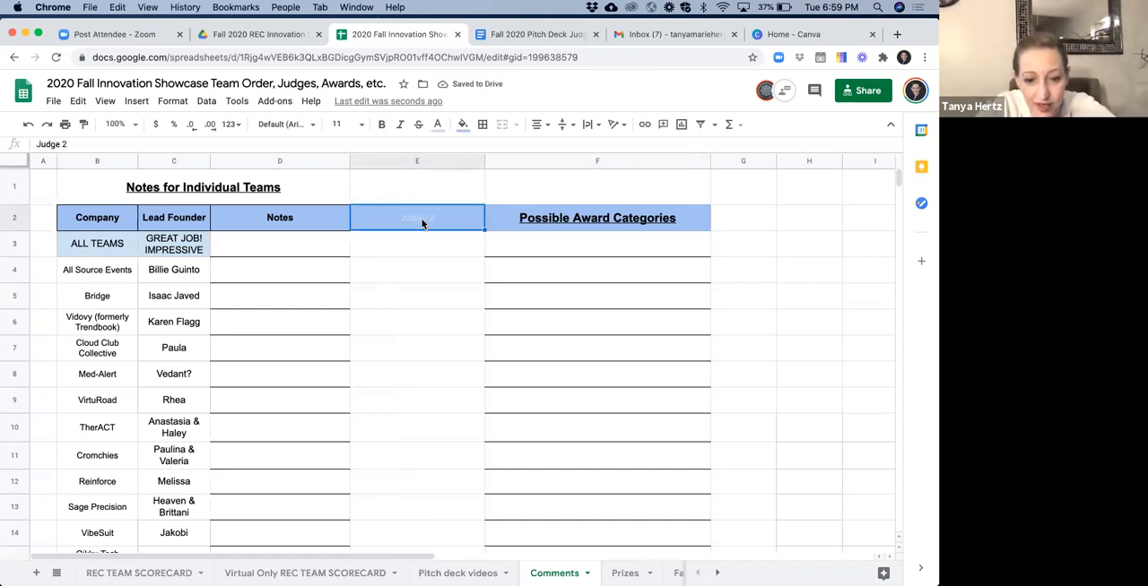
pyautogui.write('Tanay')
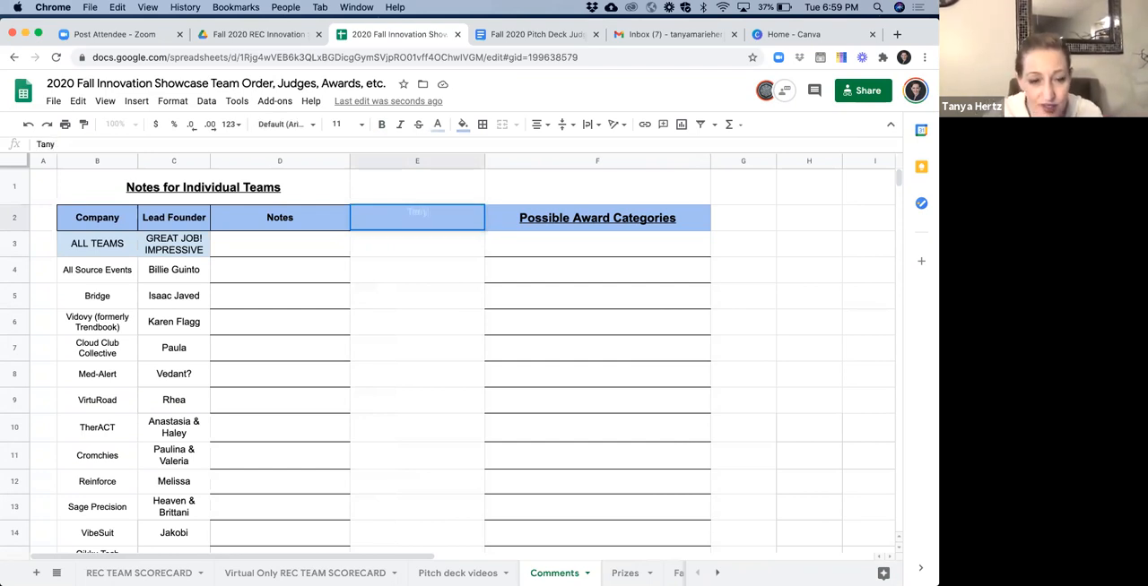
pyautogui.write('A')
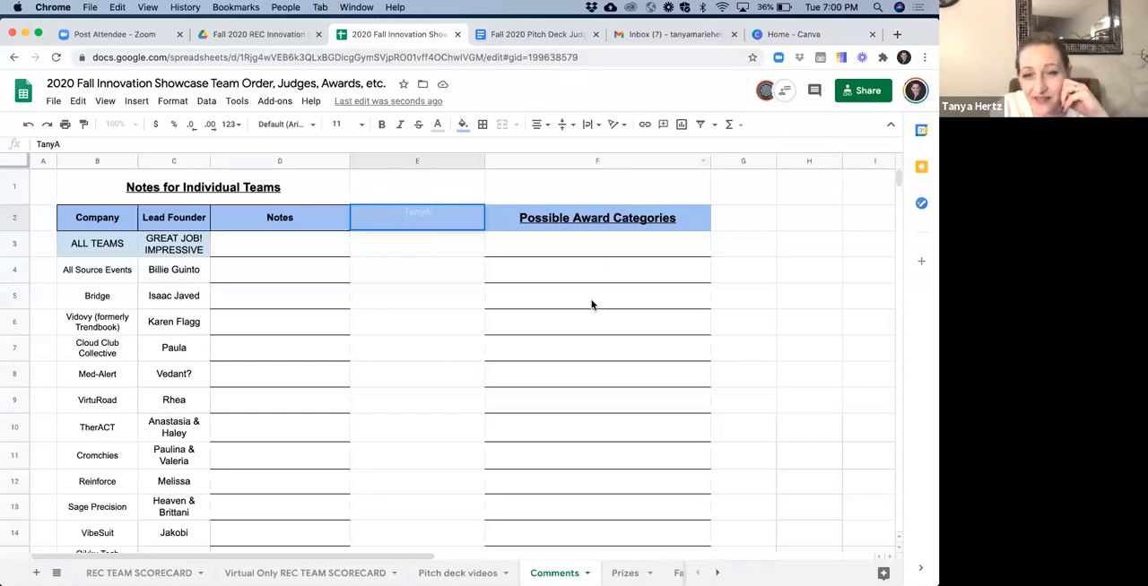
pyautogui.moveTo(430, 383)
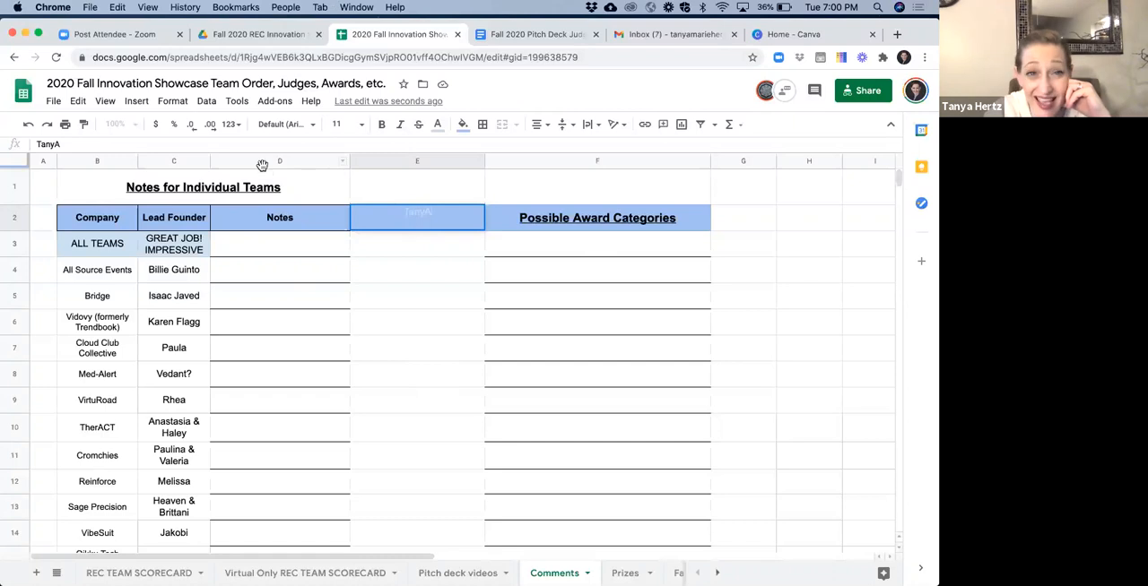
pyautogui.moveTo(347, 366)
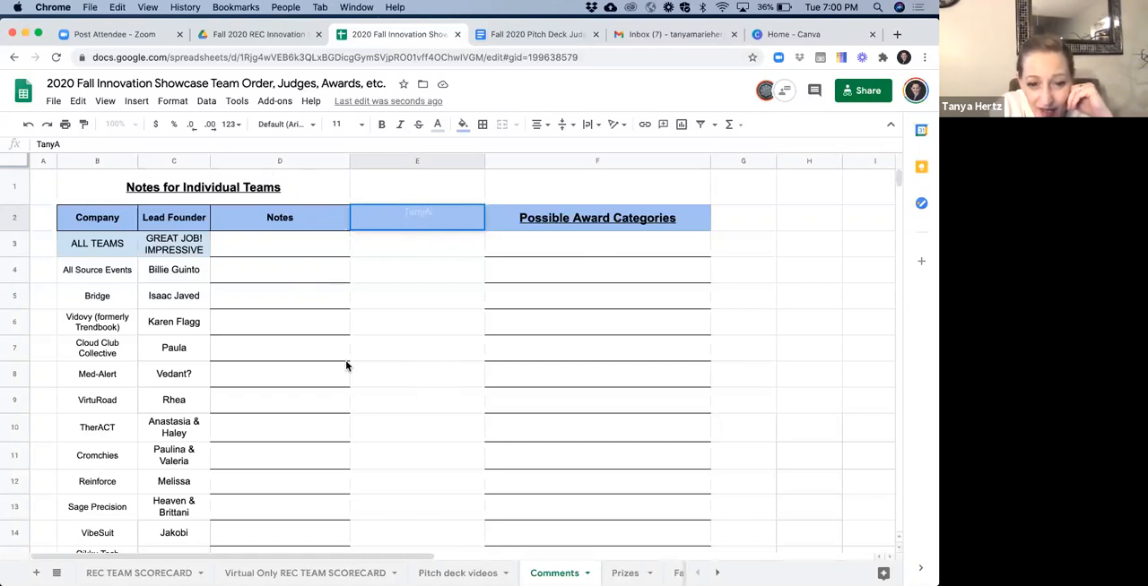
pyautogui.moveTo(385, 299)
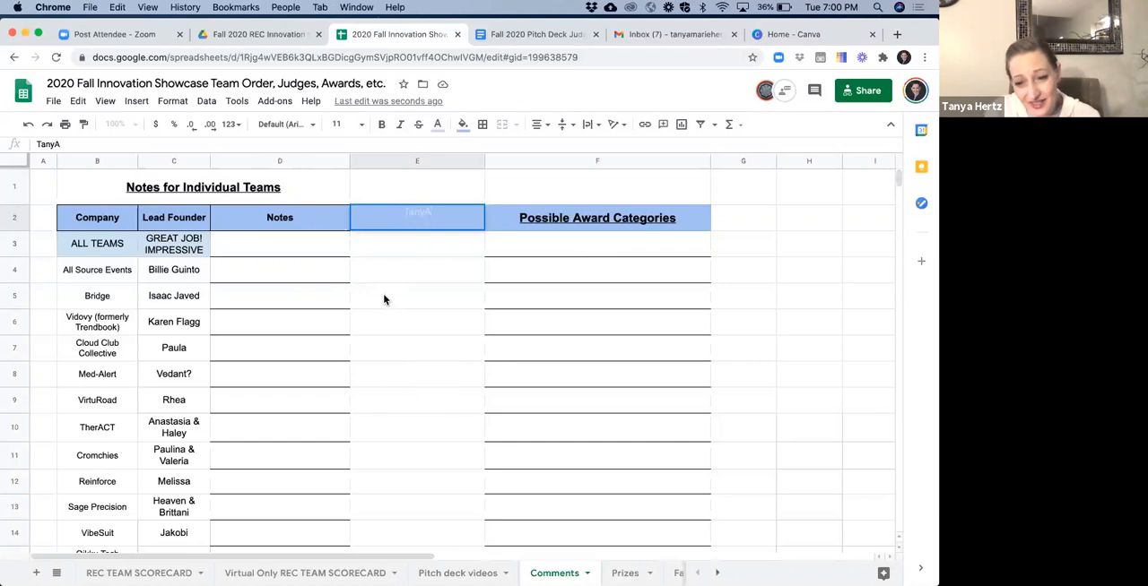
# Scroll down the Comments sheet below the corrected judge header
pyautogui.scroll(-3)
pyautogui.write('a')
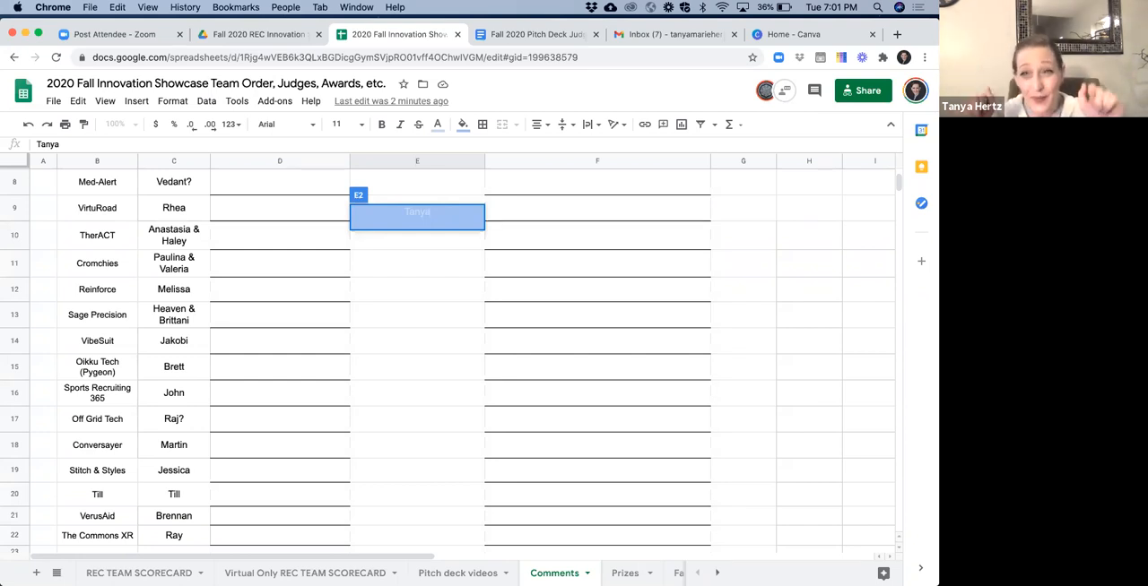
pyautogui.moveTo(515, 472)
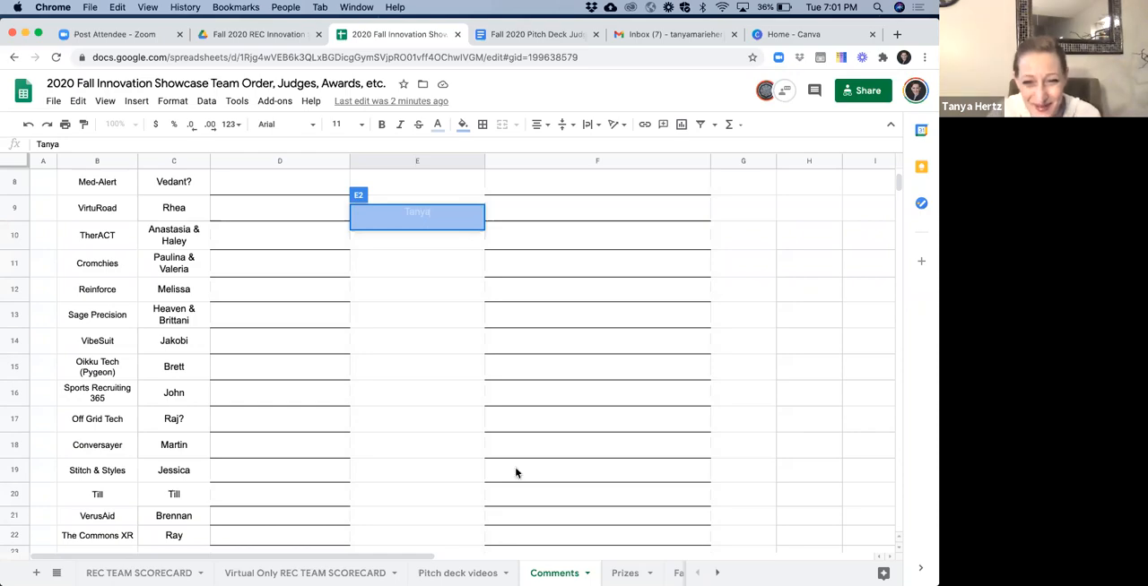